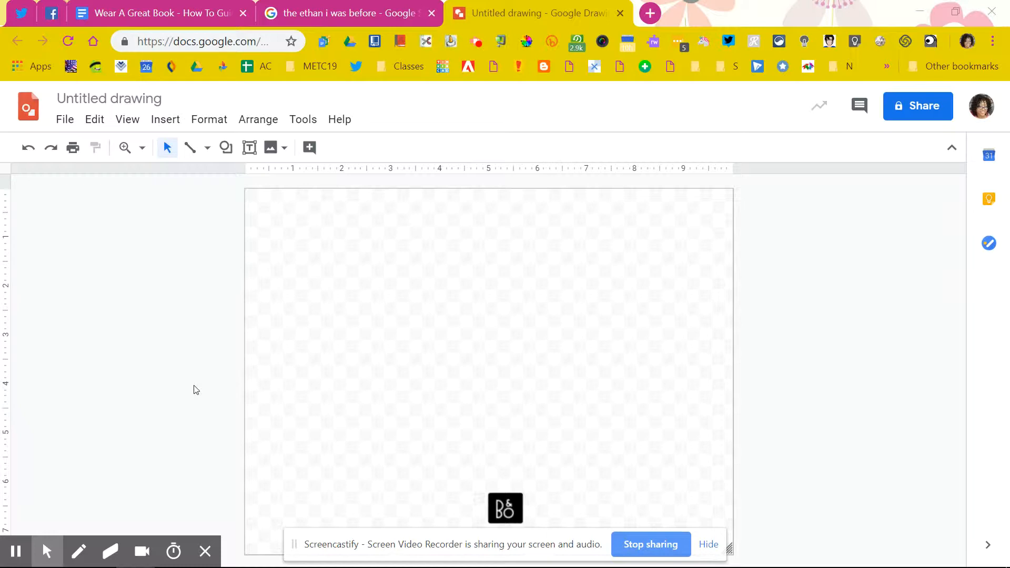
mouse_move(547, 318)
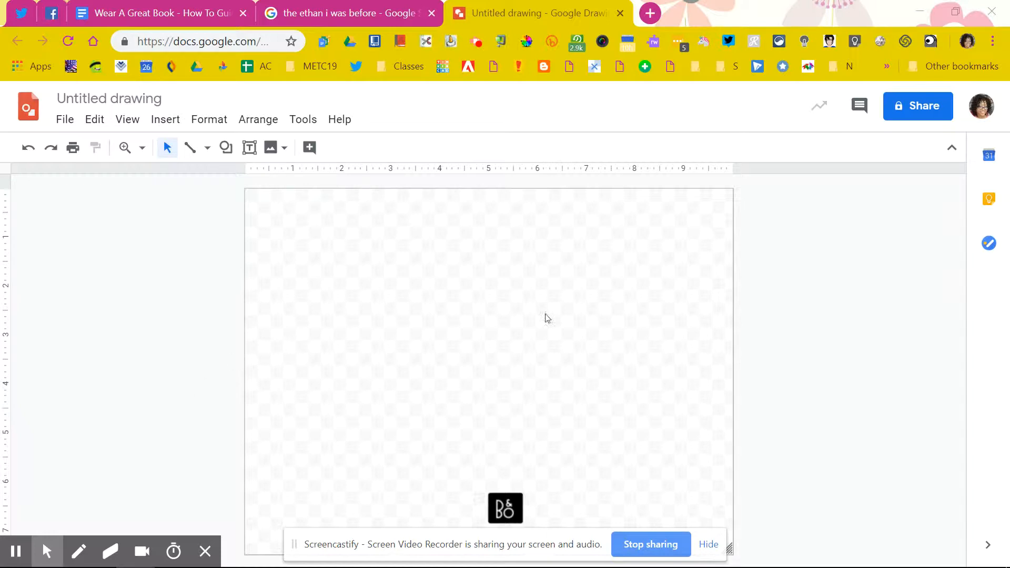
mouse_move(483, 318)
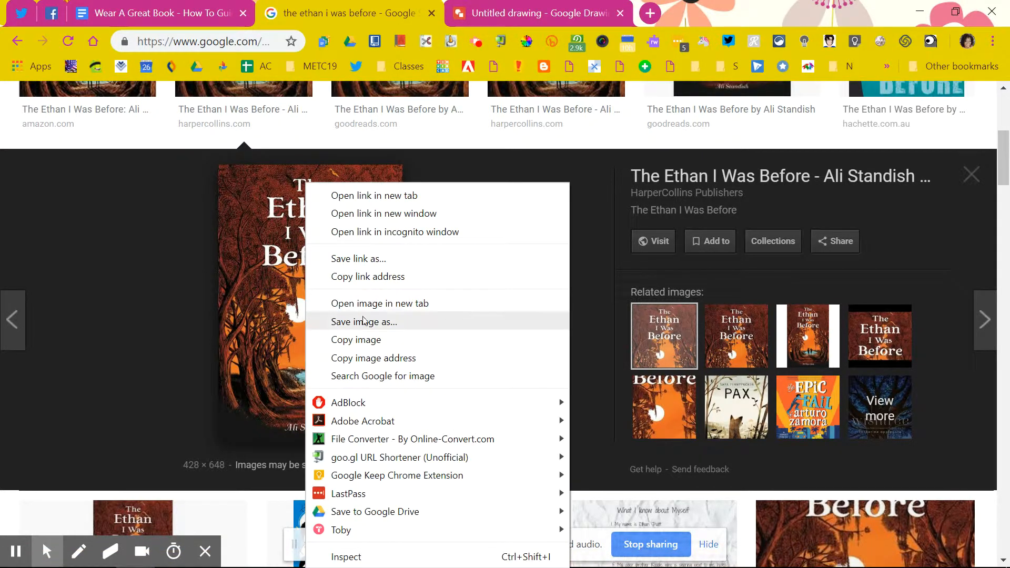
Save the 'The Ethan I Was Before' cover, insert it, shrink it and centre it on the canvas.
left_click(489, 38)
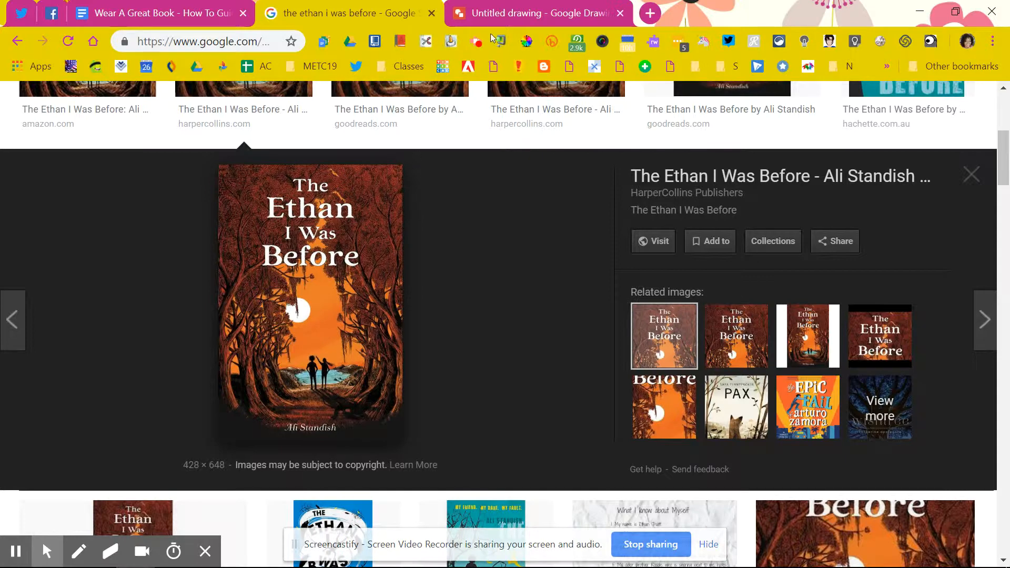
left_click(528, 12)
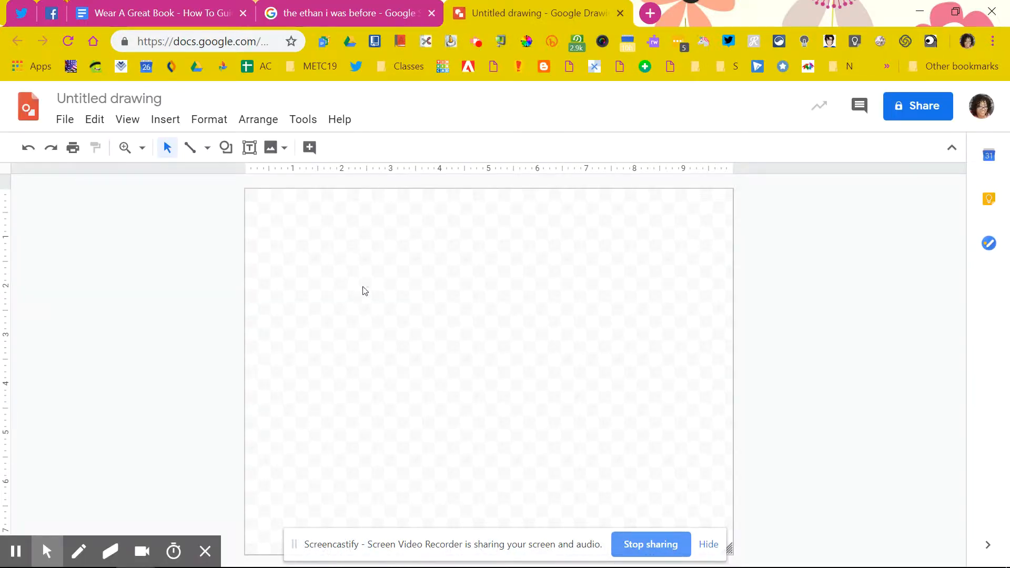
mouse_move(401, 326)
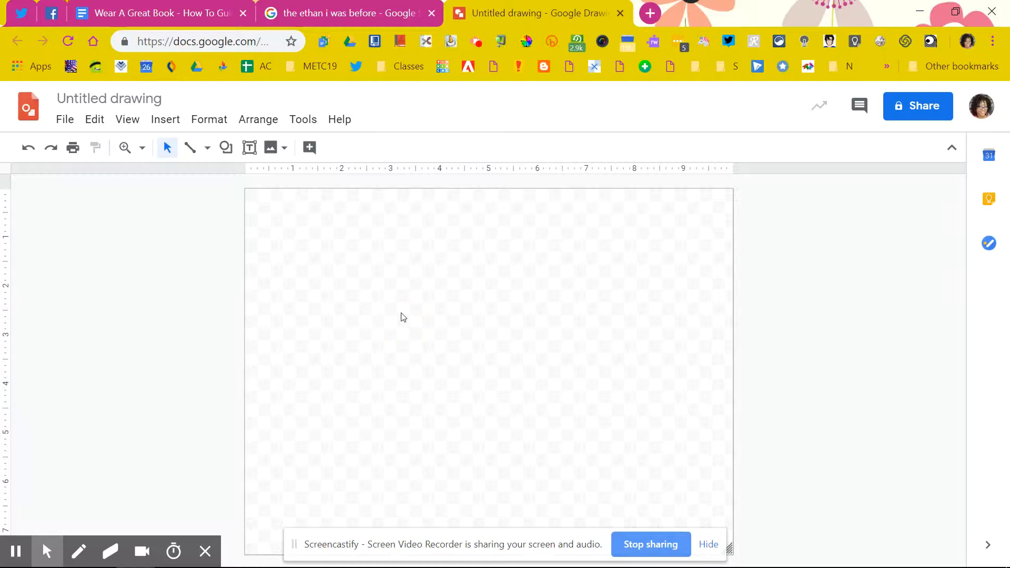
mouse_move(197, 469)
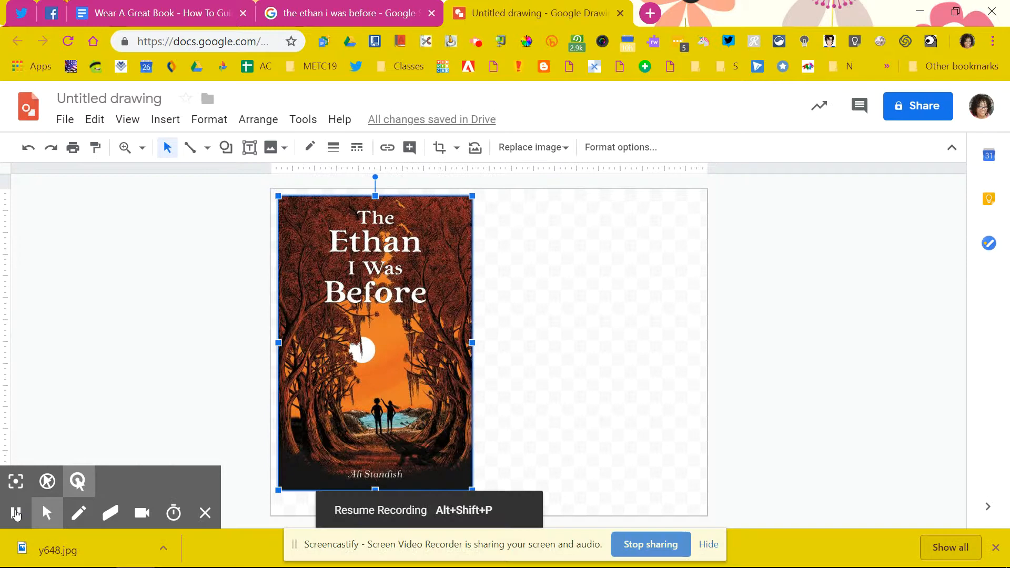
left_click(16, 512)
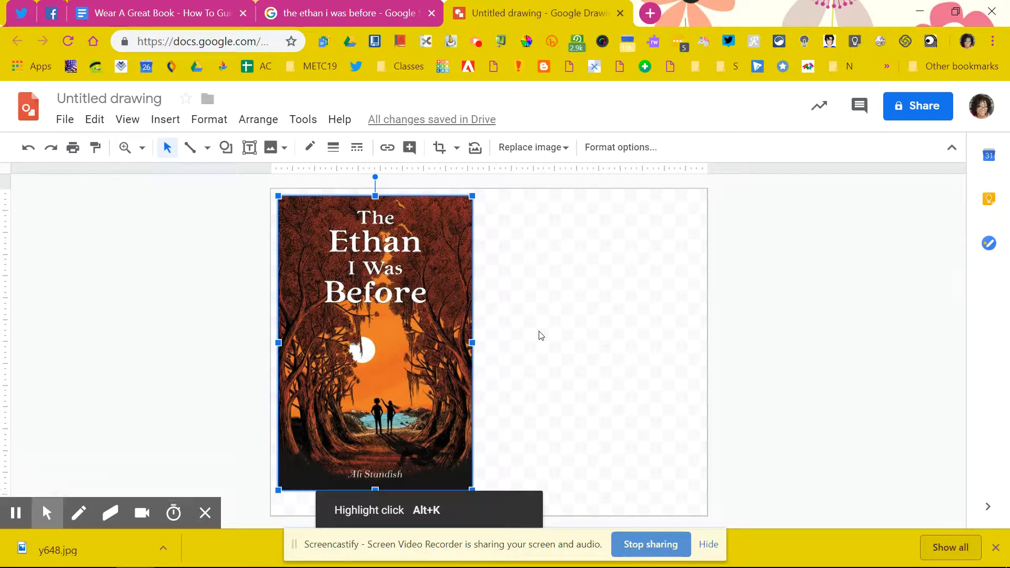
mouse_move(487, 465)
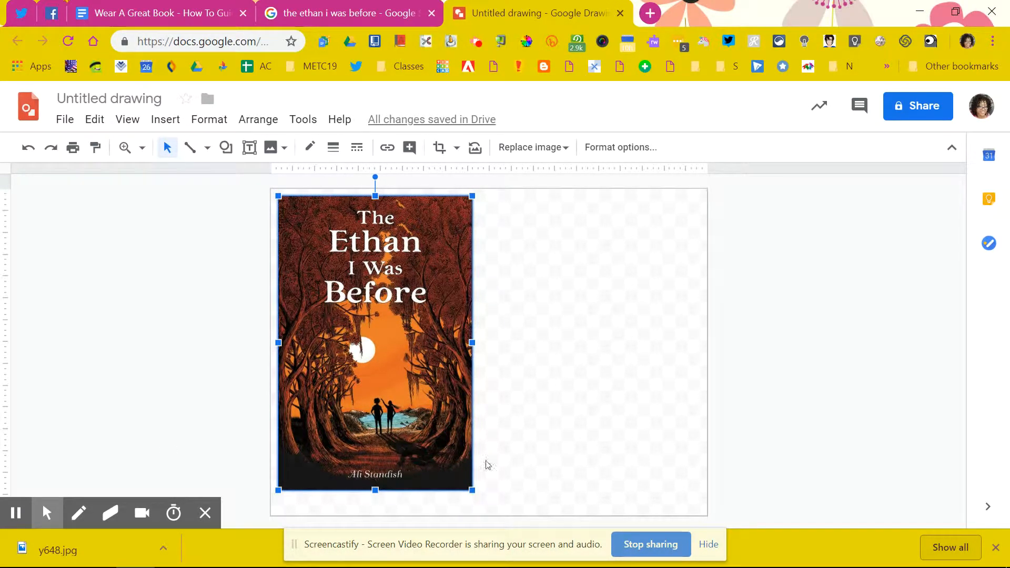
left_click(409, 406)
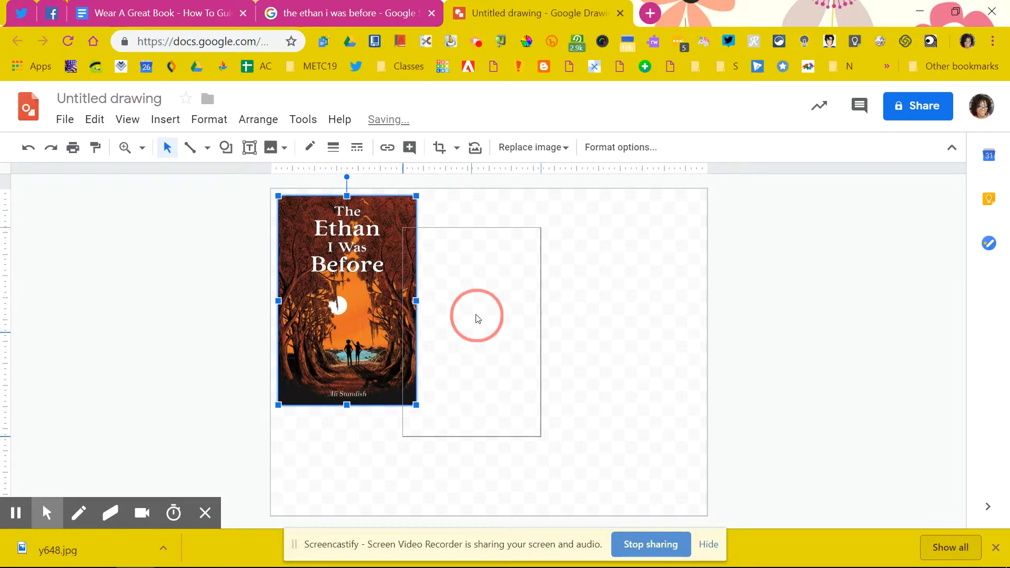
left_click_drag(346, 301, 487, 355)
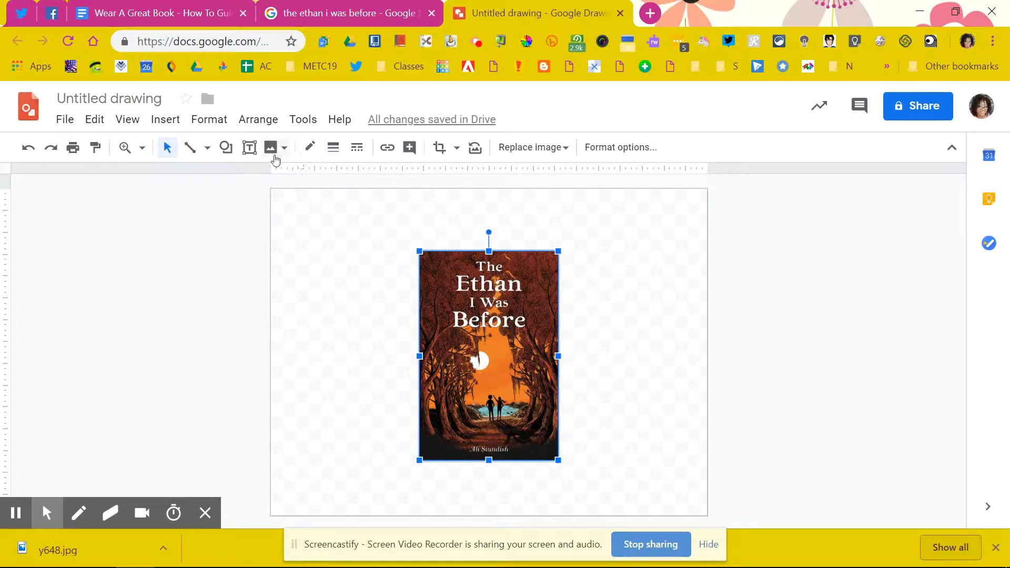
Upload the figure silhouette from the computer and place it over the book cover.
left_click(270, 147)
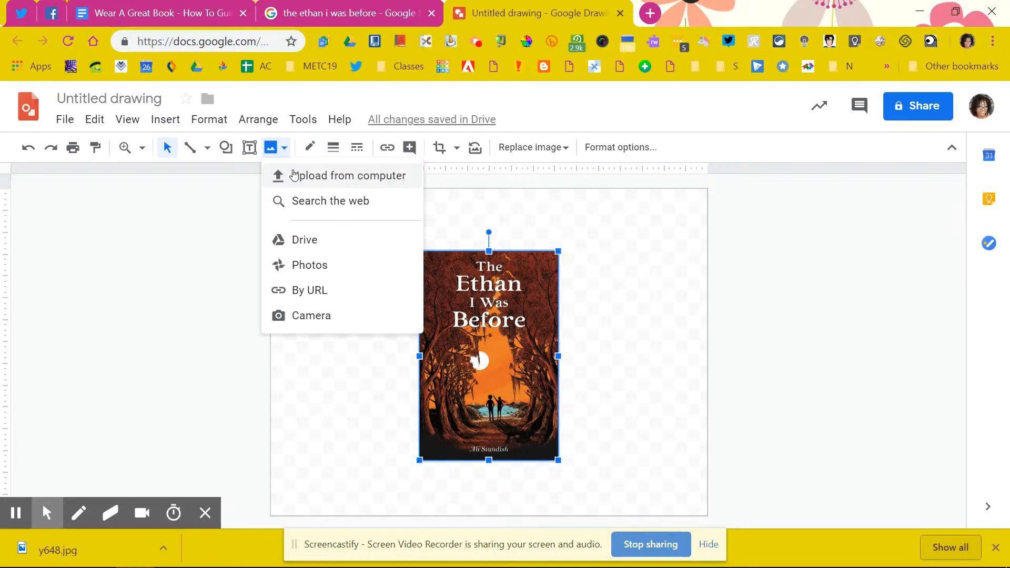
left_click(348, 175)
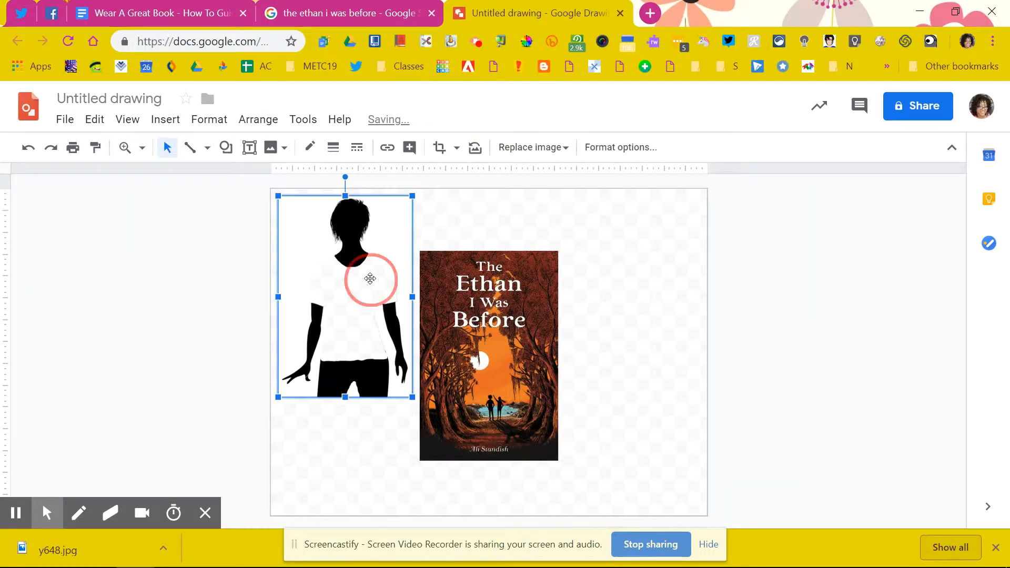
left_click_drag(370, 280, 461, 325)
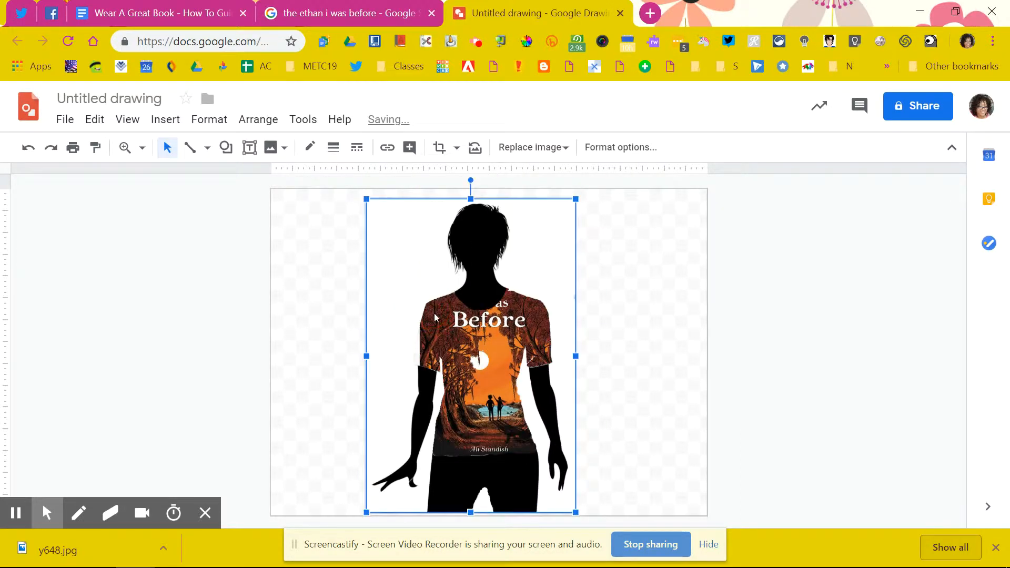
Resize the cover and enlarge the silhouette so the cover shows through the T-shirt.
left_click_drag(470, 355, 478, 360)
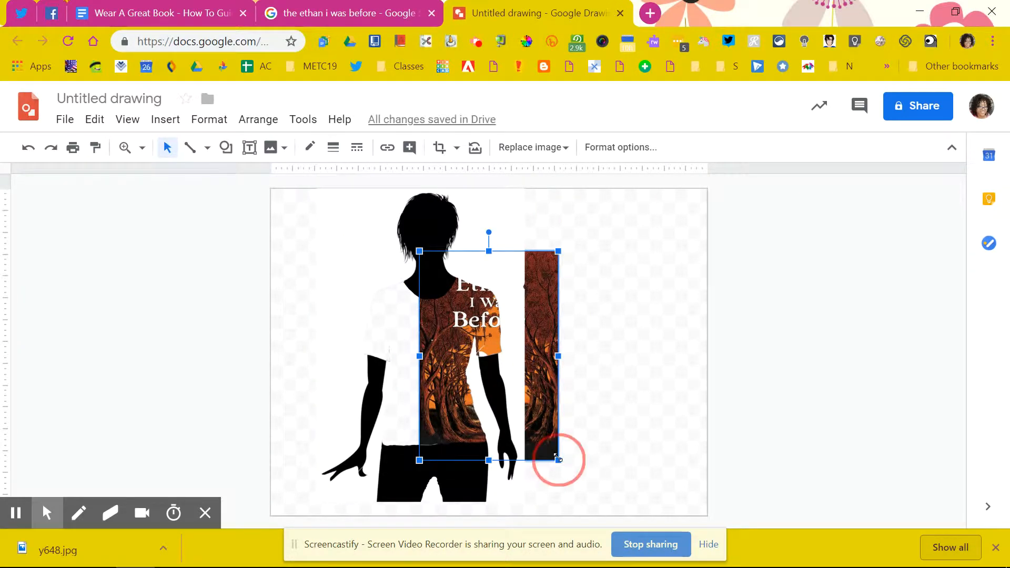
left_click_drag(557, 460, 541, 436)
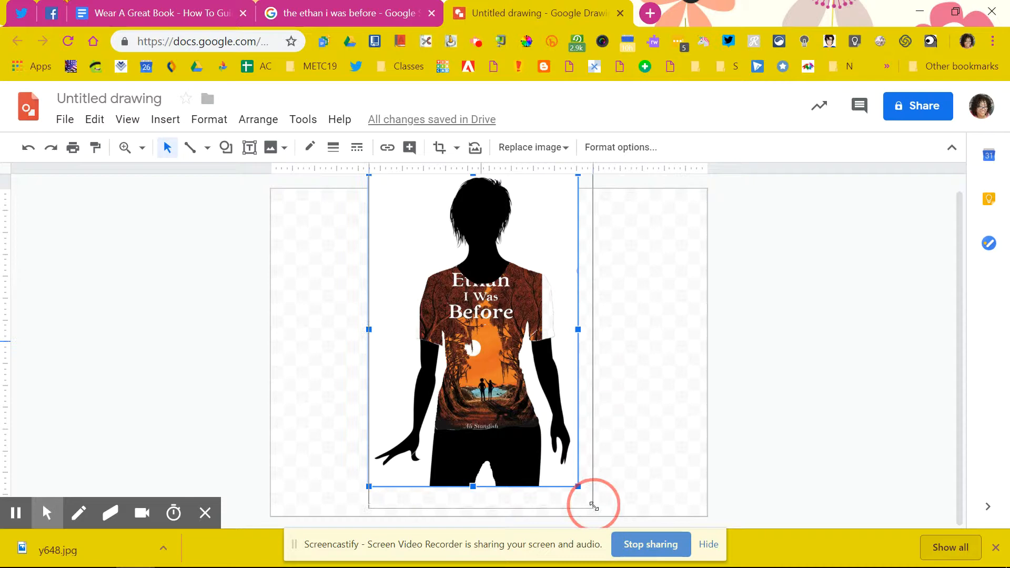
left_click_drag(593, 504, 583, 507)
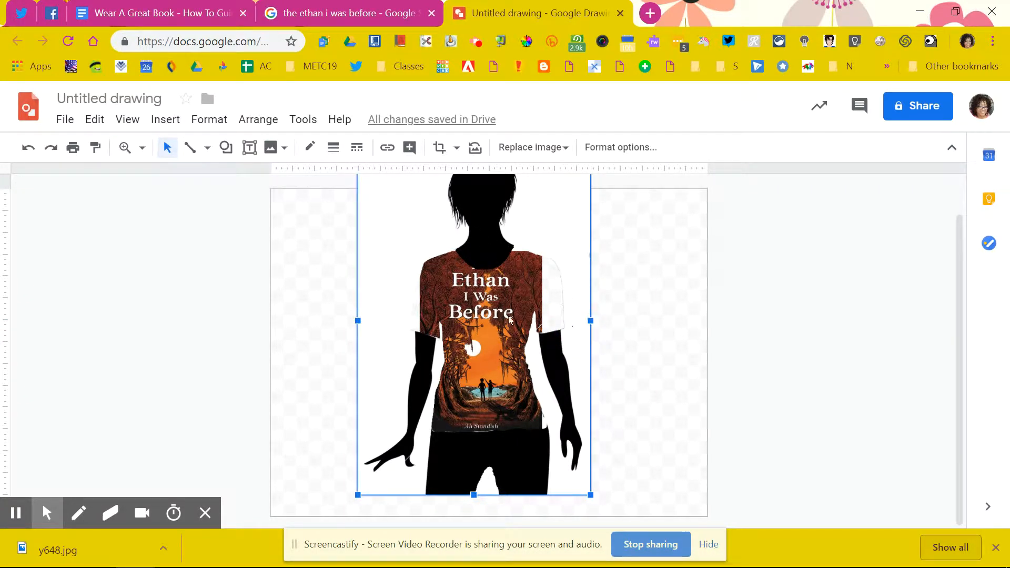
mouse_move(518, 346)
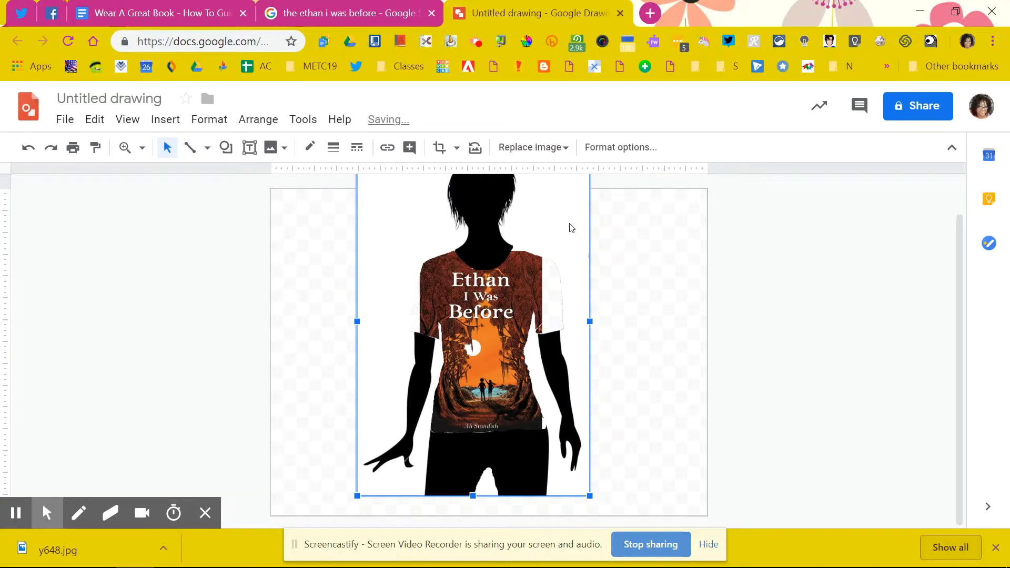
mouse_move(616, 300)
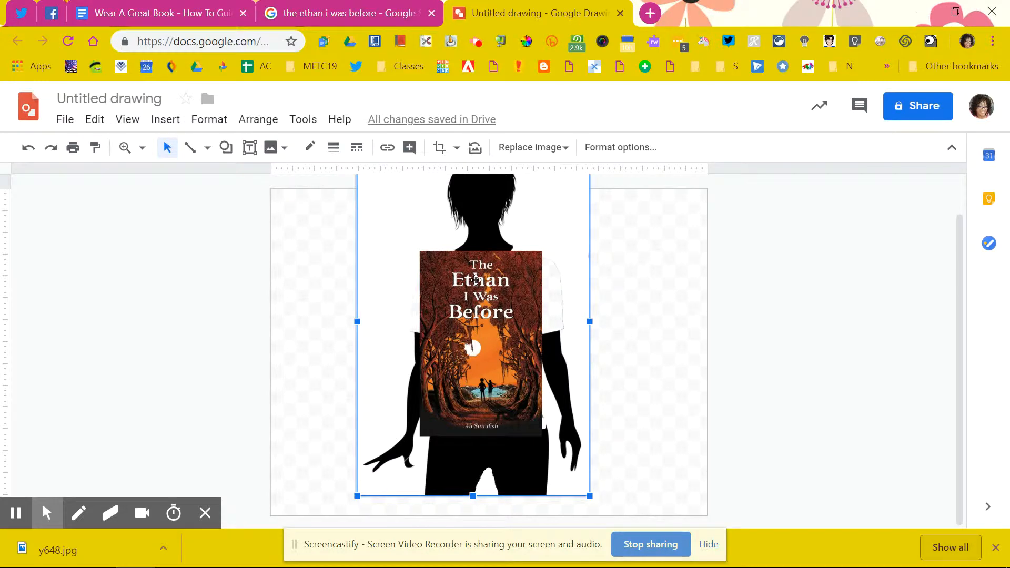
Nudge the cover up and sideways until it fills the whole shirt, centred on the guides.
left_click(479, 341)
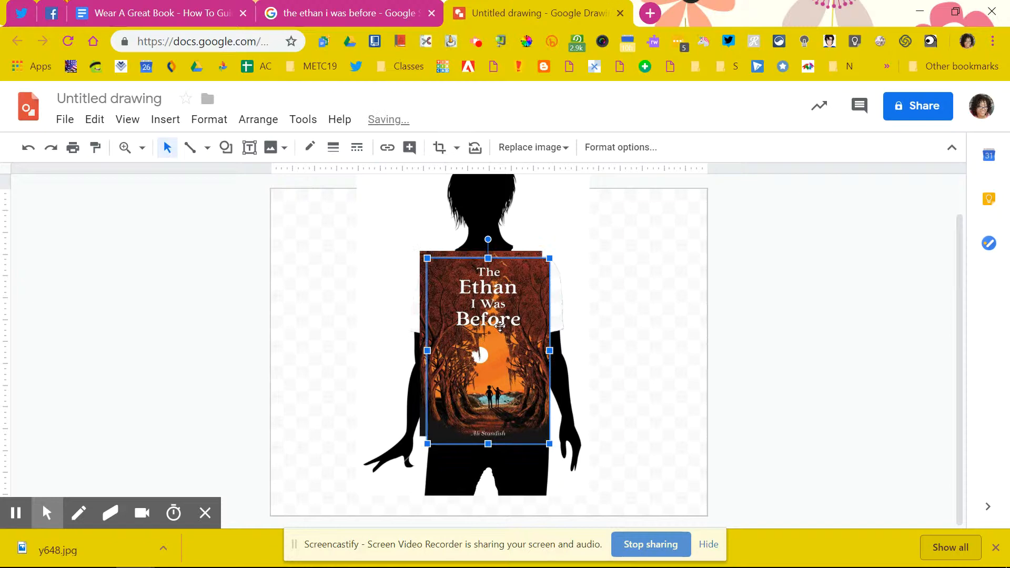
left_click_drag(487, 351, 494, 335)
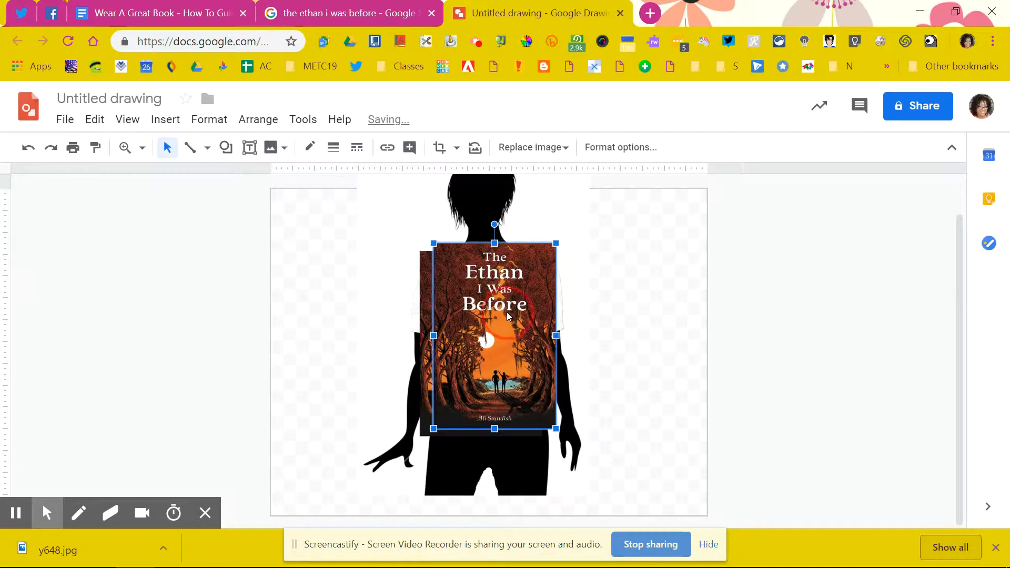
left_click_drag(494, 334, 503, 338)
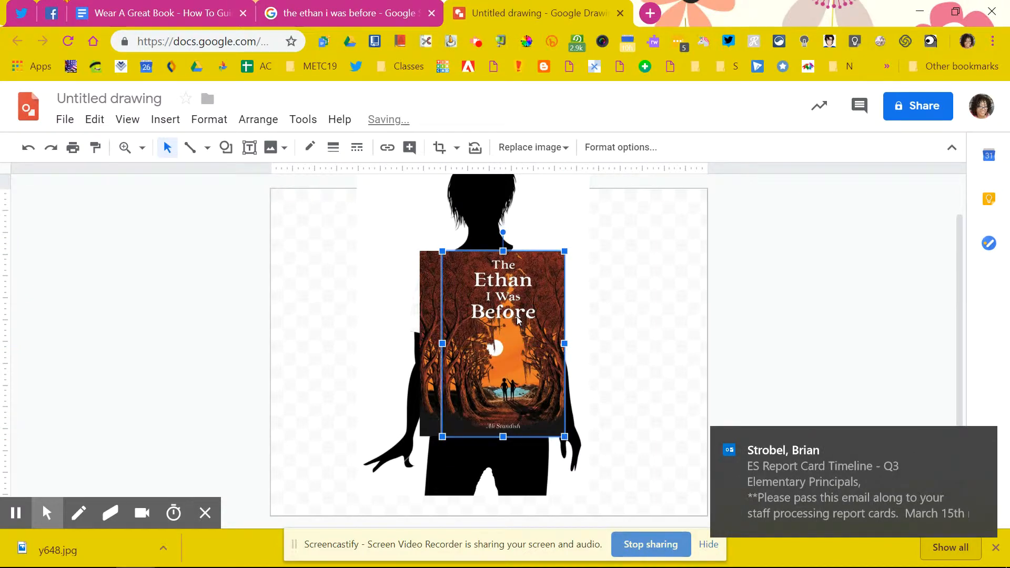
mouse_move(486, 331)
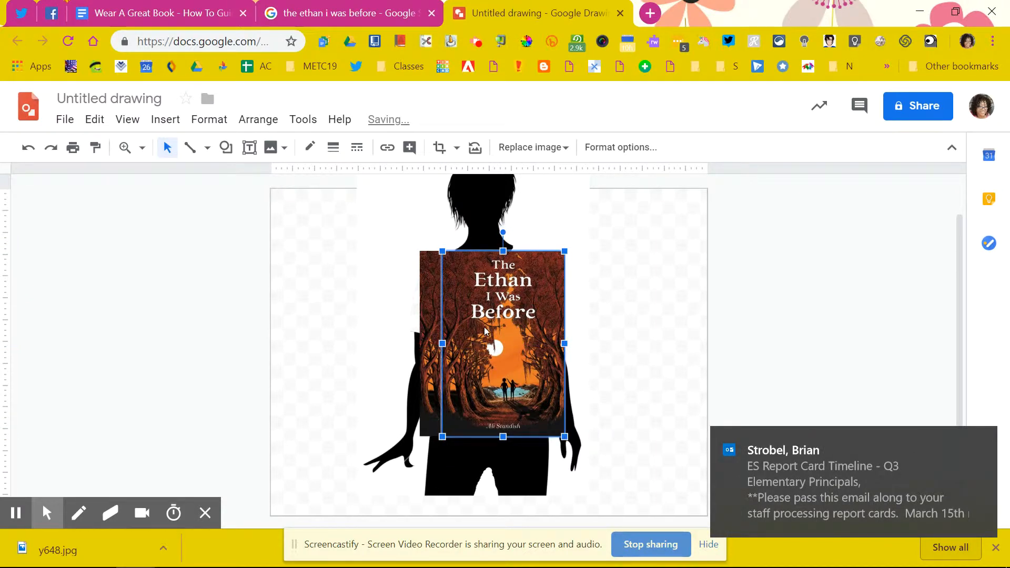
mouse_move(521, 326)
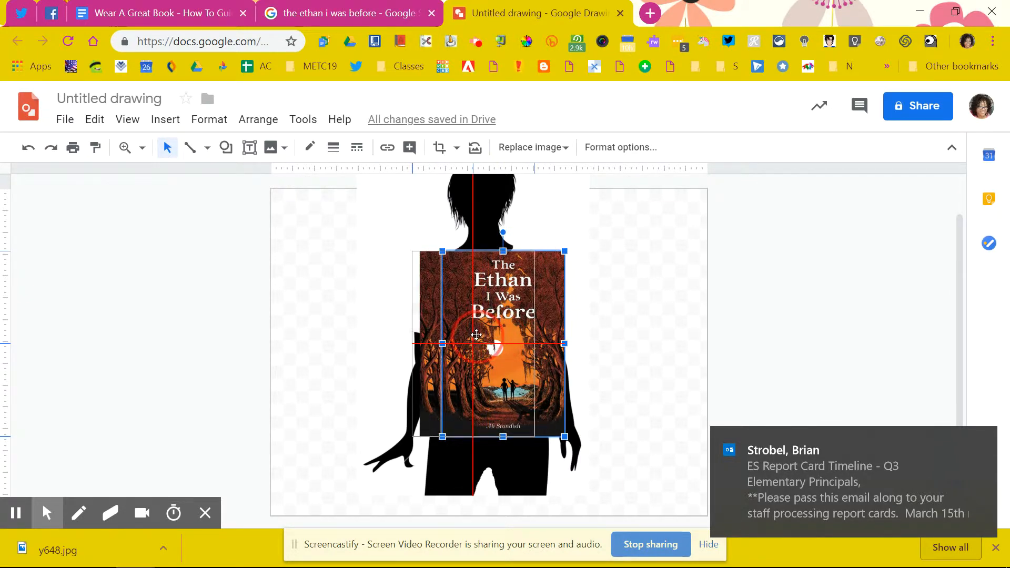
left_click_drag(503, 343, 467, 343)
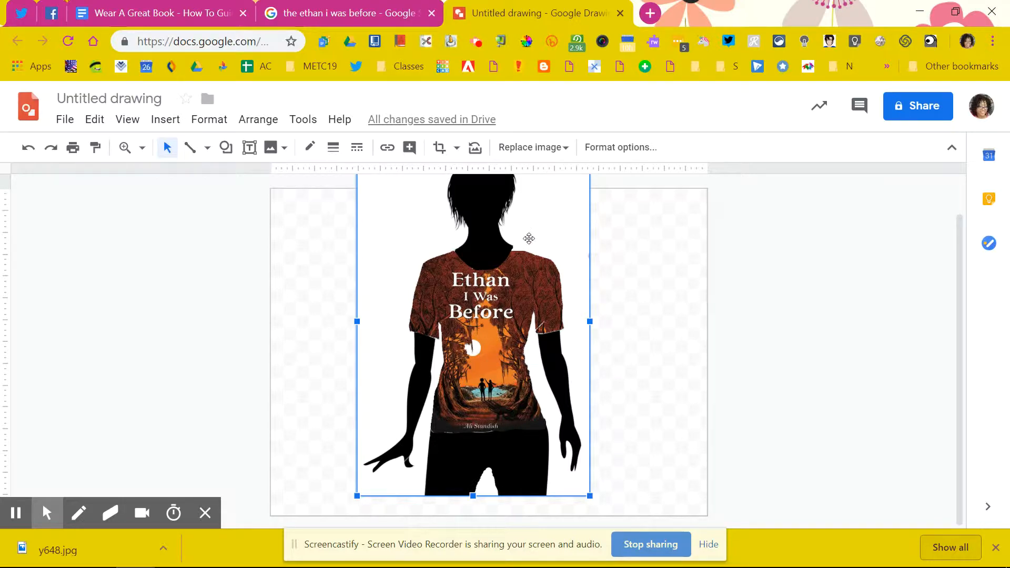
mouse_move(522, 258)
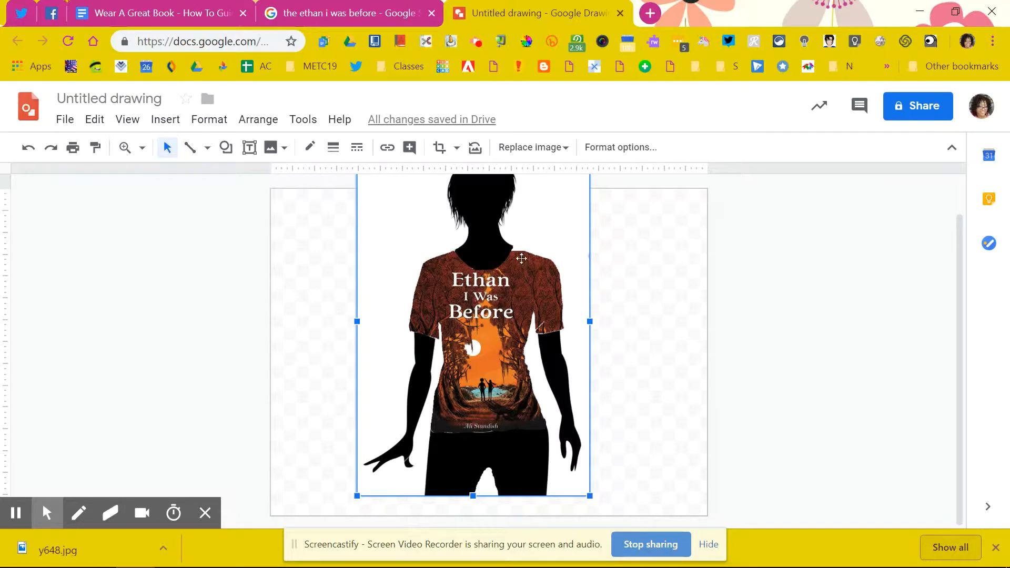
mouse_move(540, 219)
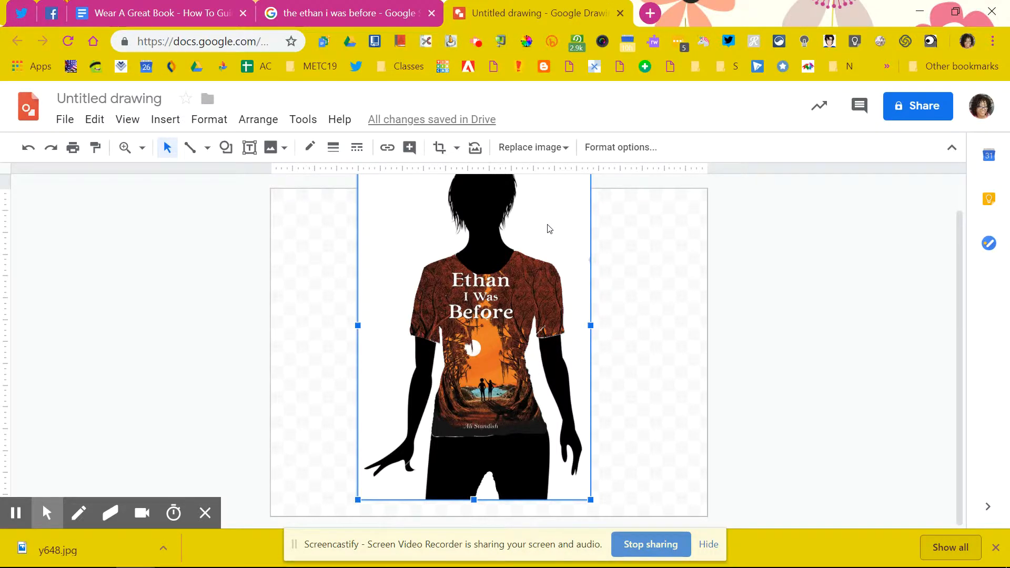
mouse_move(591, 251)
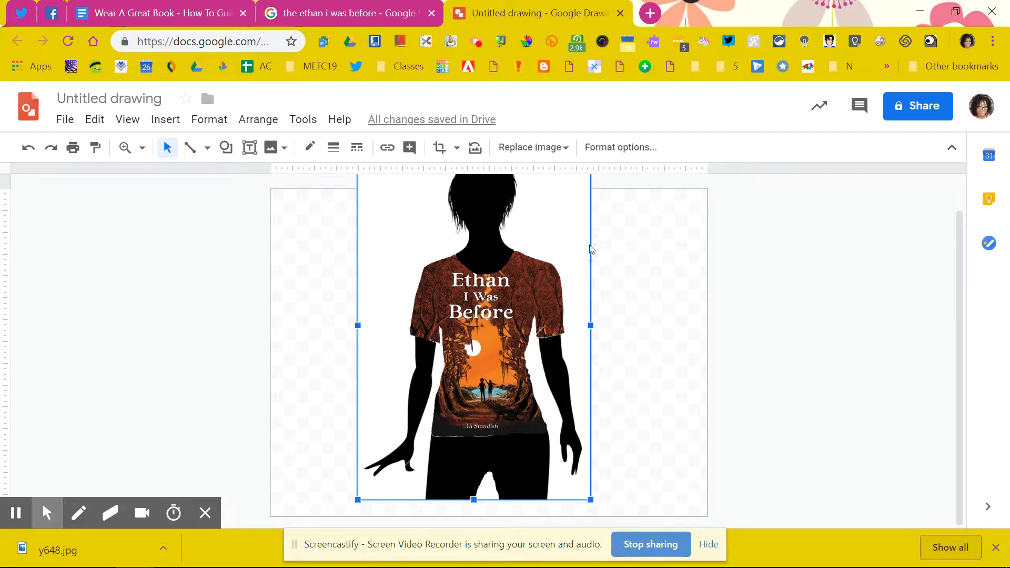
mouse_move(575, 155)
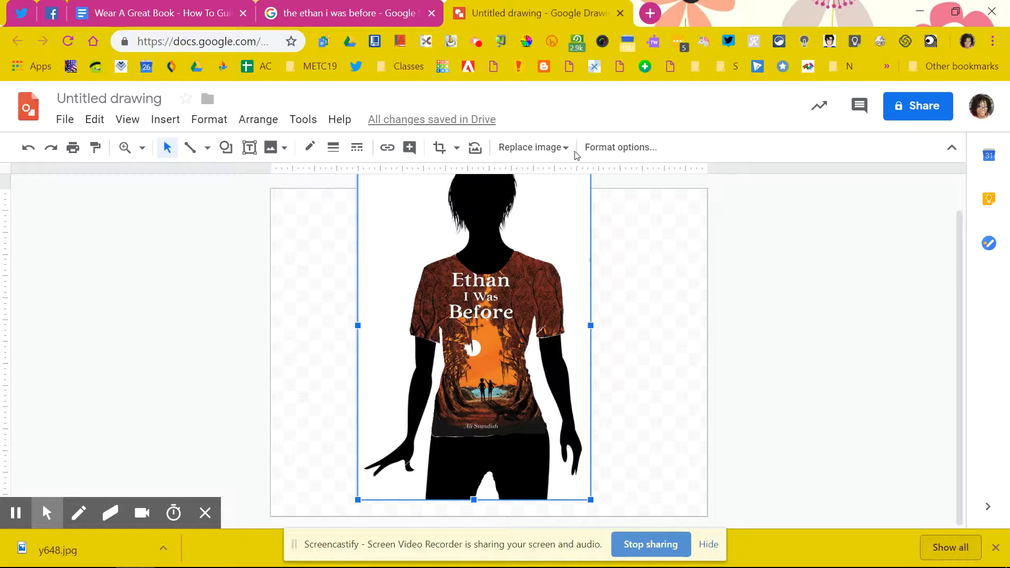
mouse_move(527, 41)
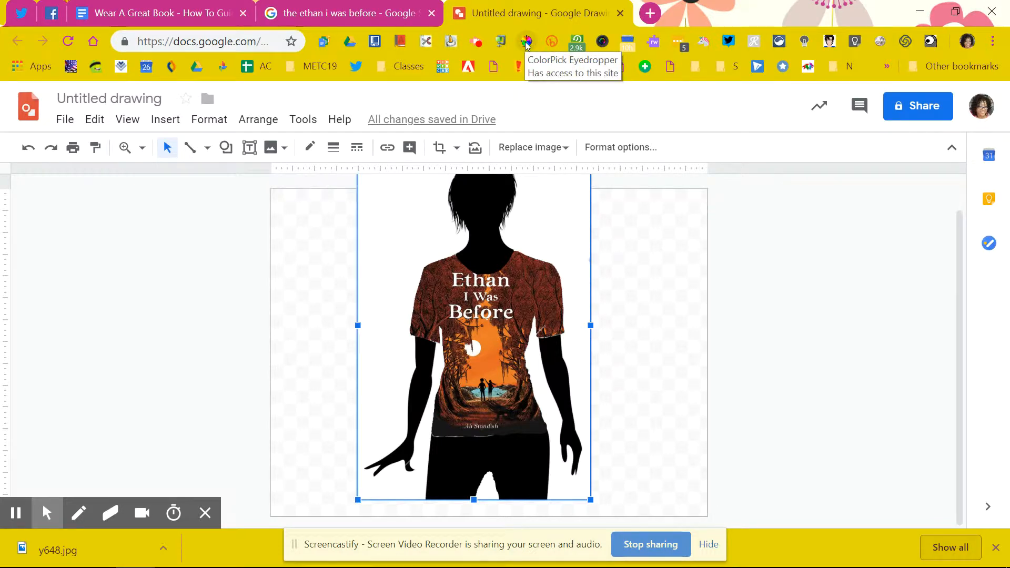
left_click(527, 41)
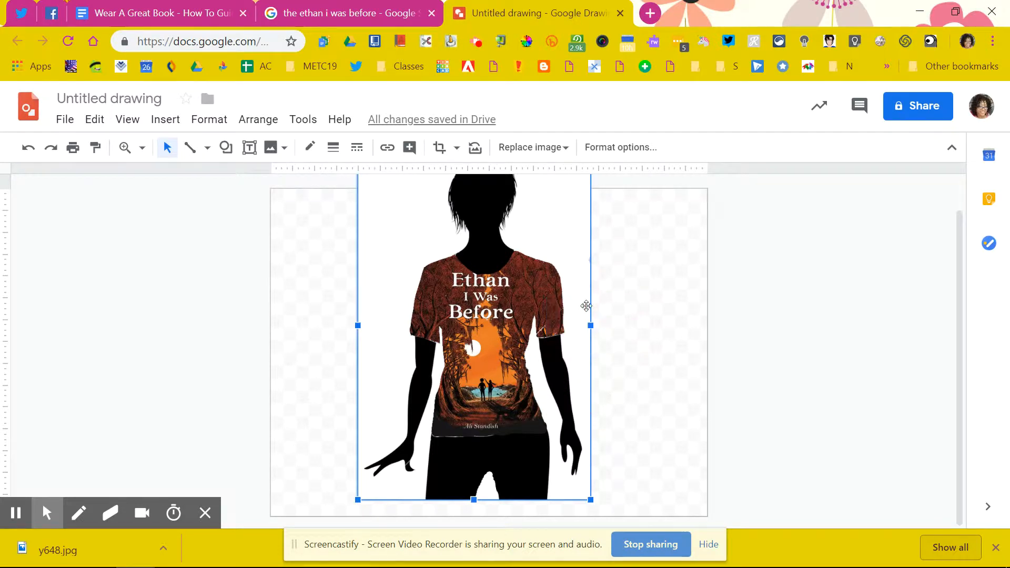
mouse_move(539, 239)
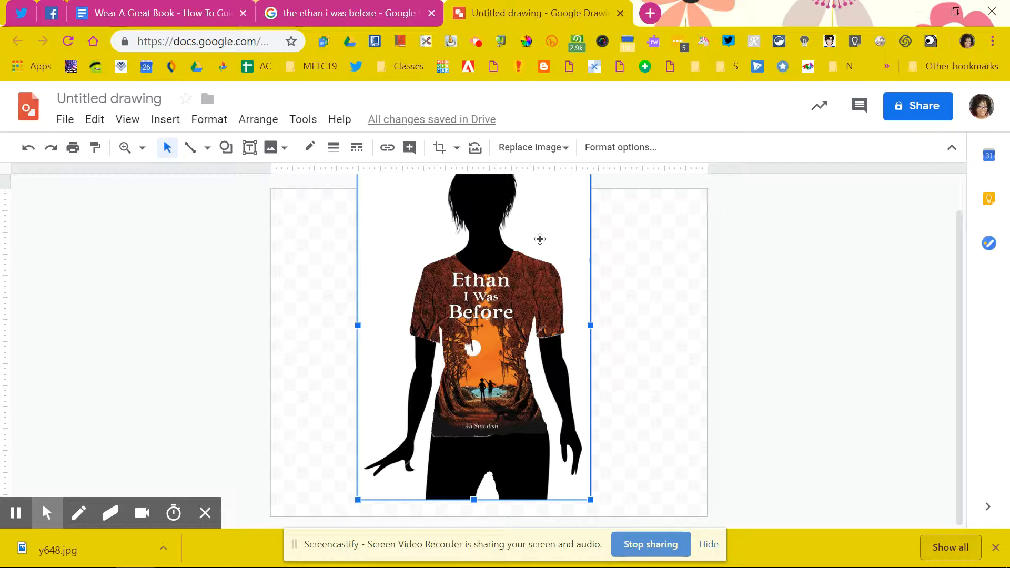
mouse_move(274, 160)
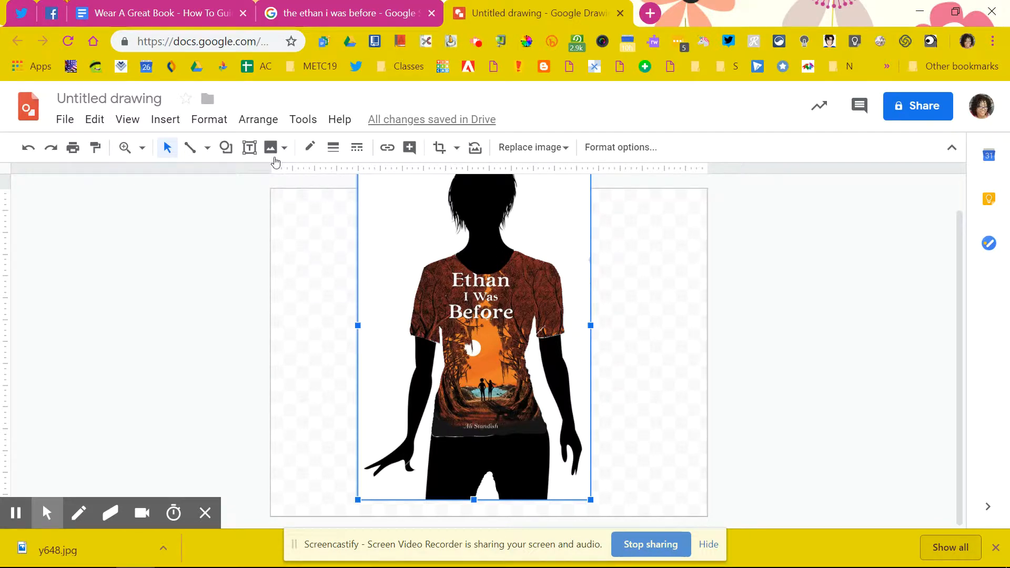
Draw a small rectangle on the right shoulder and fill it with custom brown #5d2623ff.
left_click(225, 147)
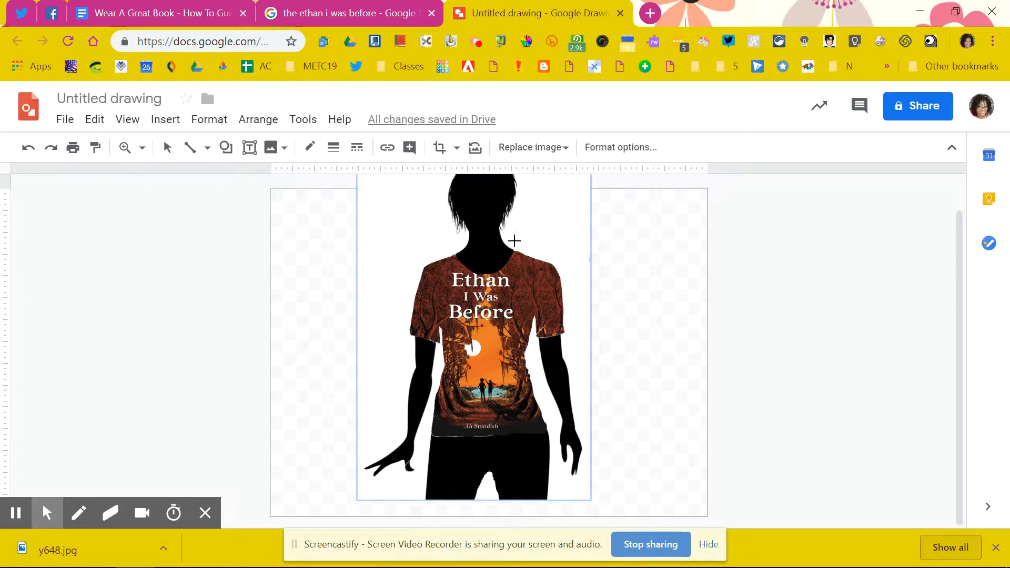
mouse_move(513, 245)
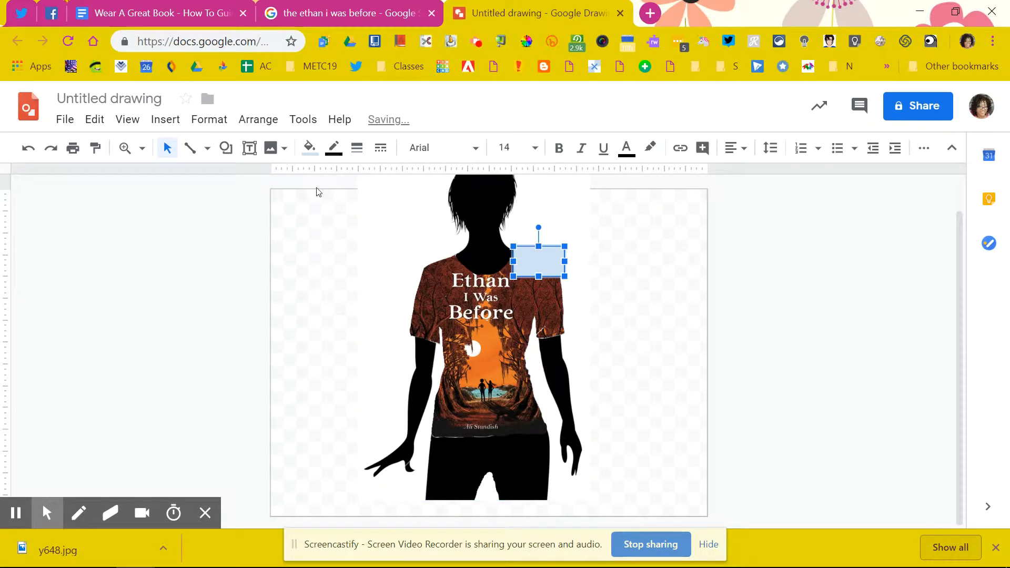
left_click(308, 149)
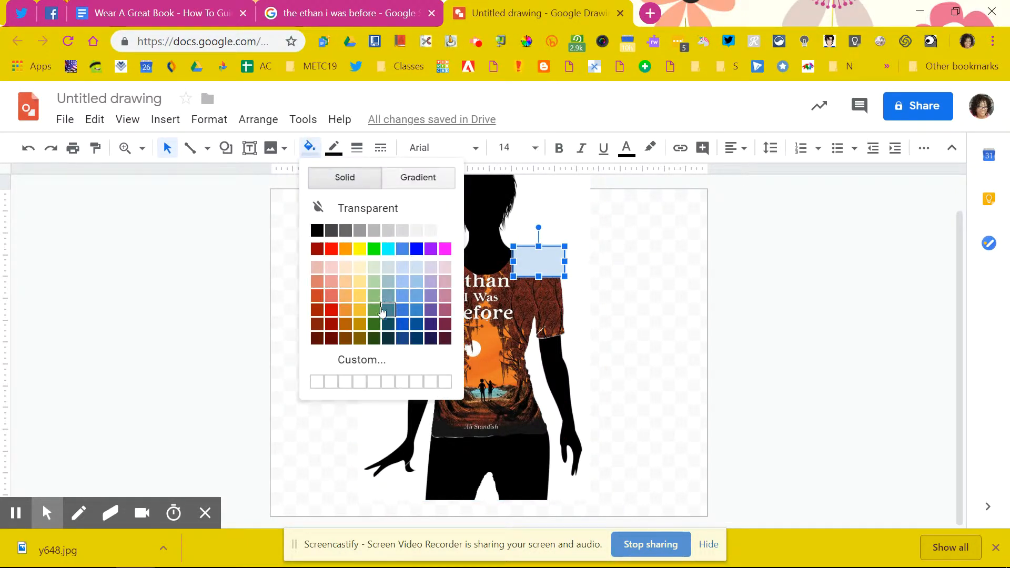
left_click(361, 359)
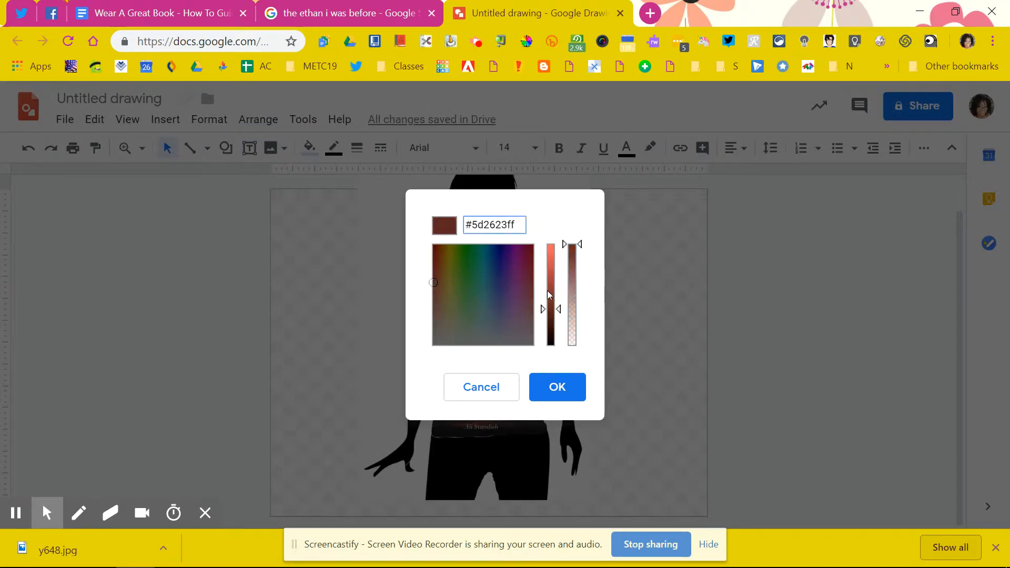
left_click(557, 386)
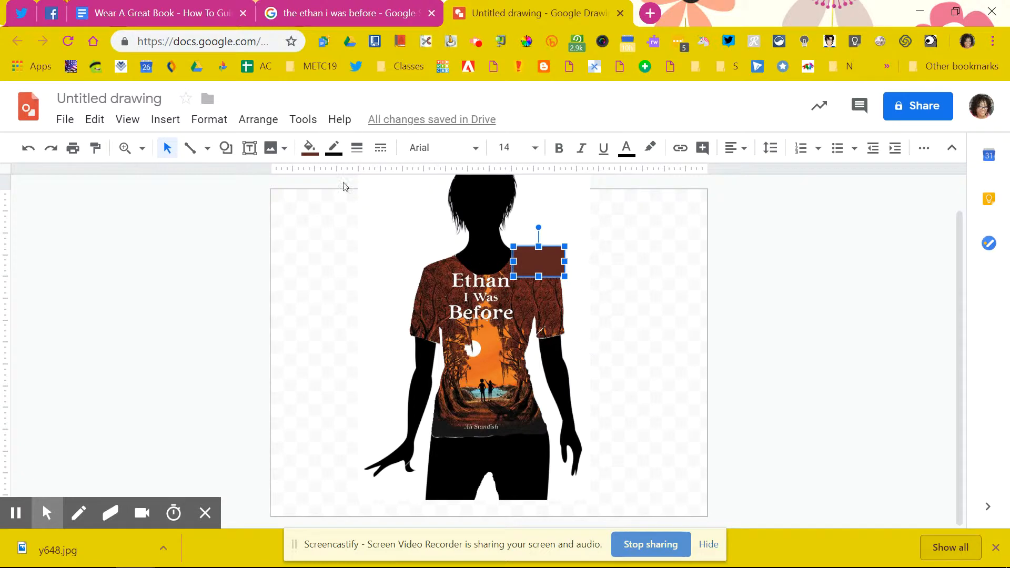
mouse_move(333, 147)
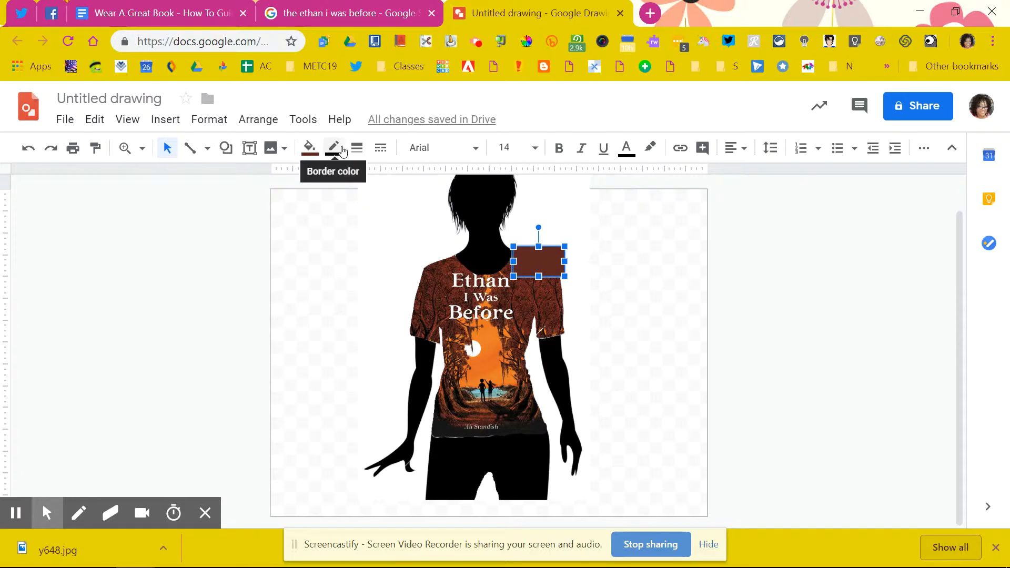
left_click(333, 148)
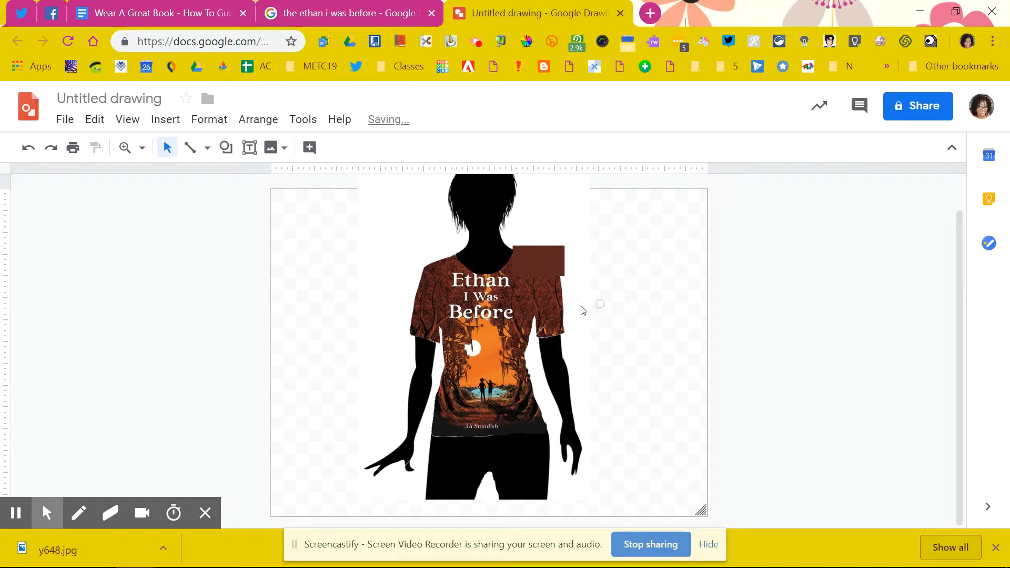
Delete the brown shoulder rectangle, leaving only the cover-filled silhouette.
left_click(480, 322)
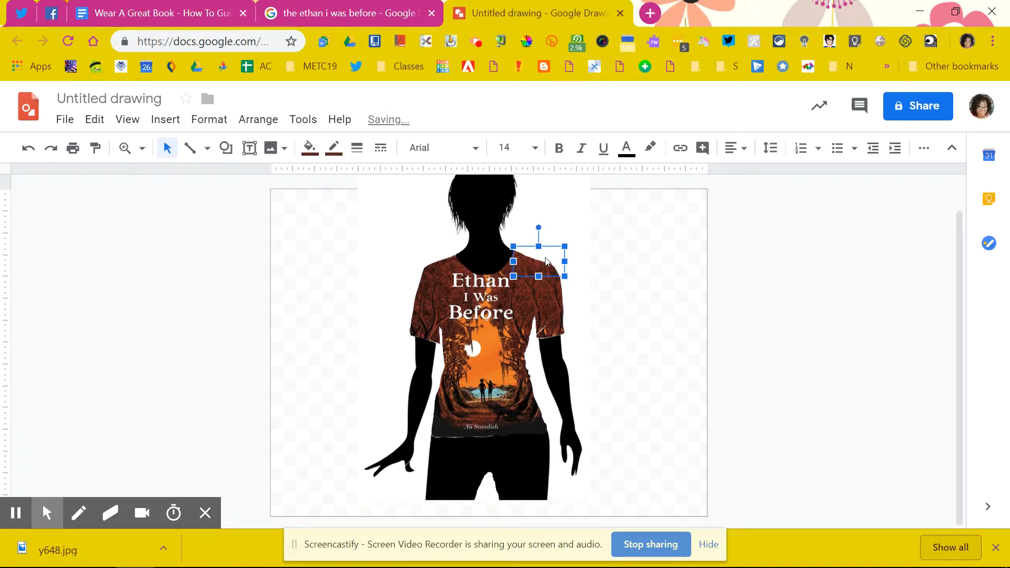
left_click(616, 263)
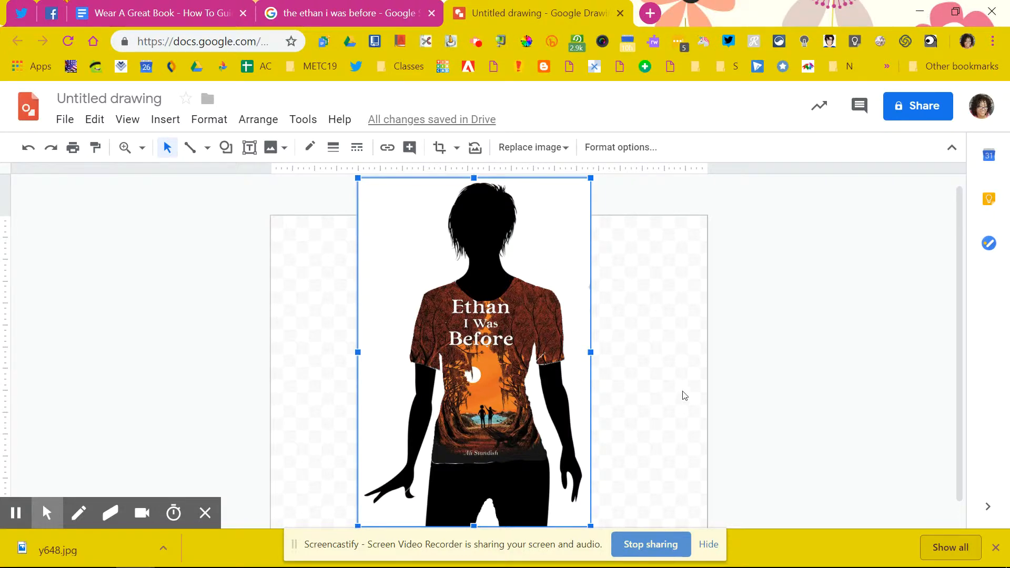
Move the T-shirt silhouette against the canvas's left edge.
left_click(679, 389)
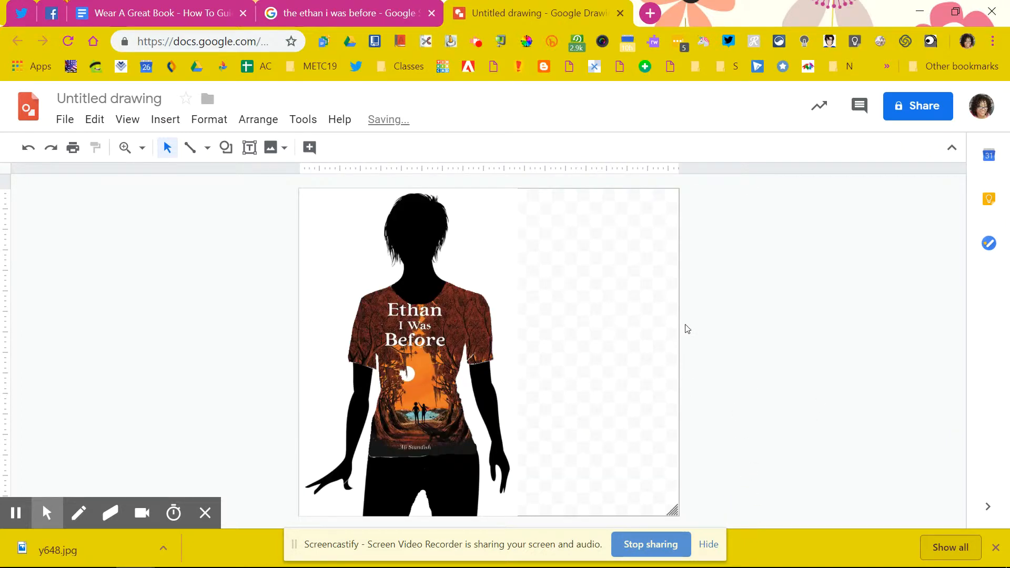
mouse_move(664, 386)
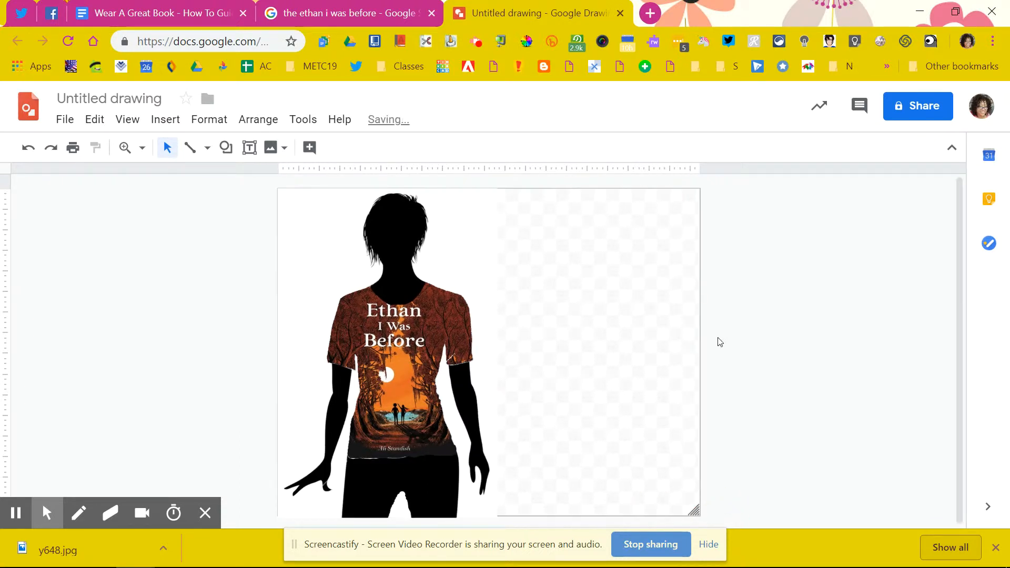
mouse_move(637, 329)
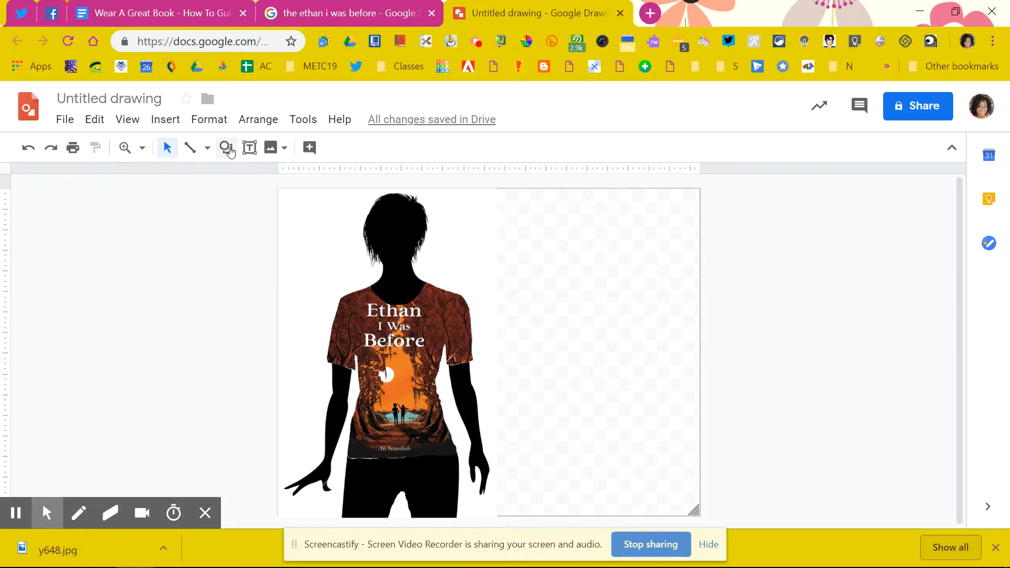
Cover the right half of the canvas with a white rectangle with a transparent border.
left_click(225, 147)
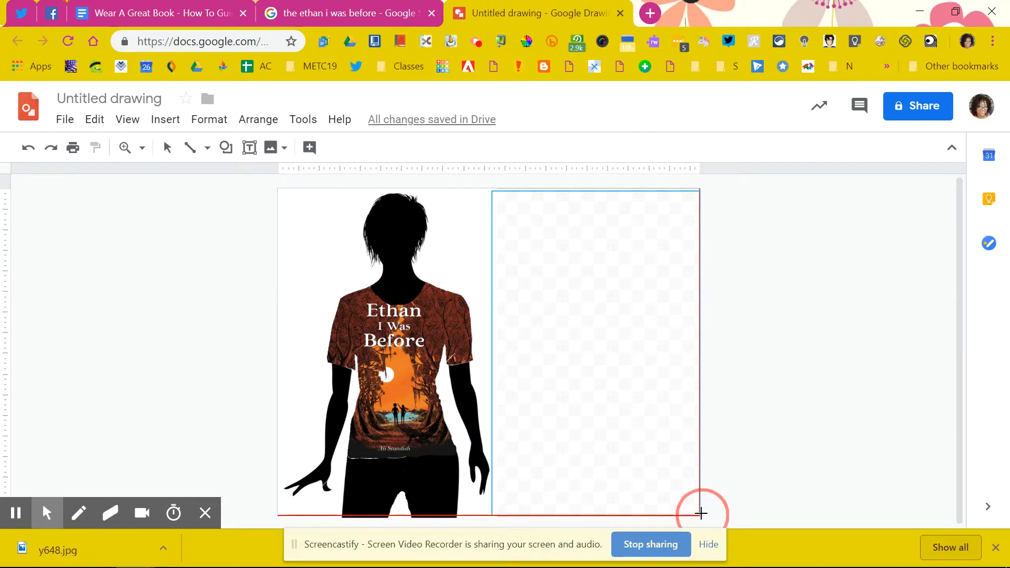
left_click(308, 147)
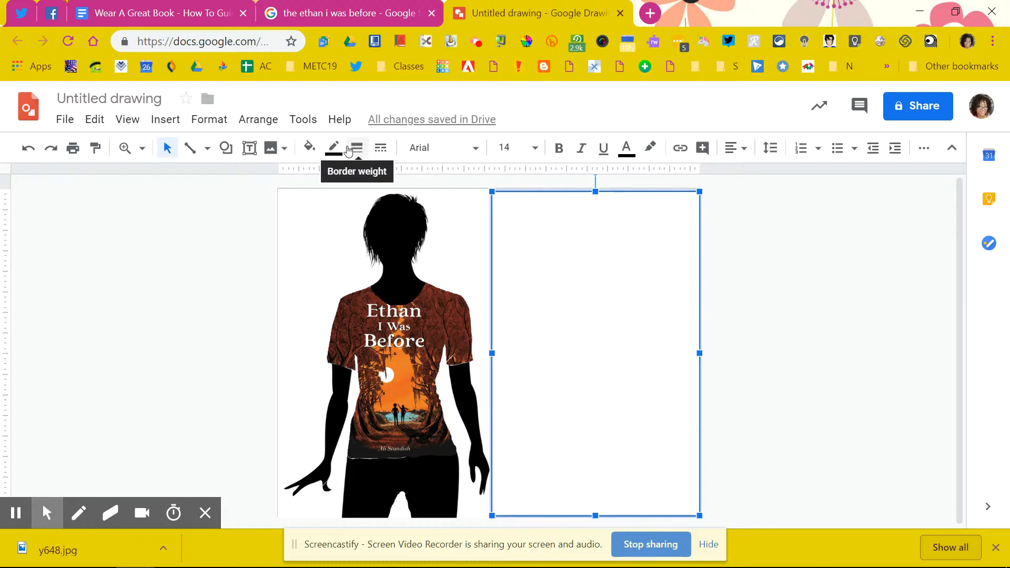
left_click(334, 148)
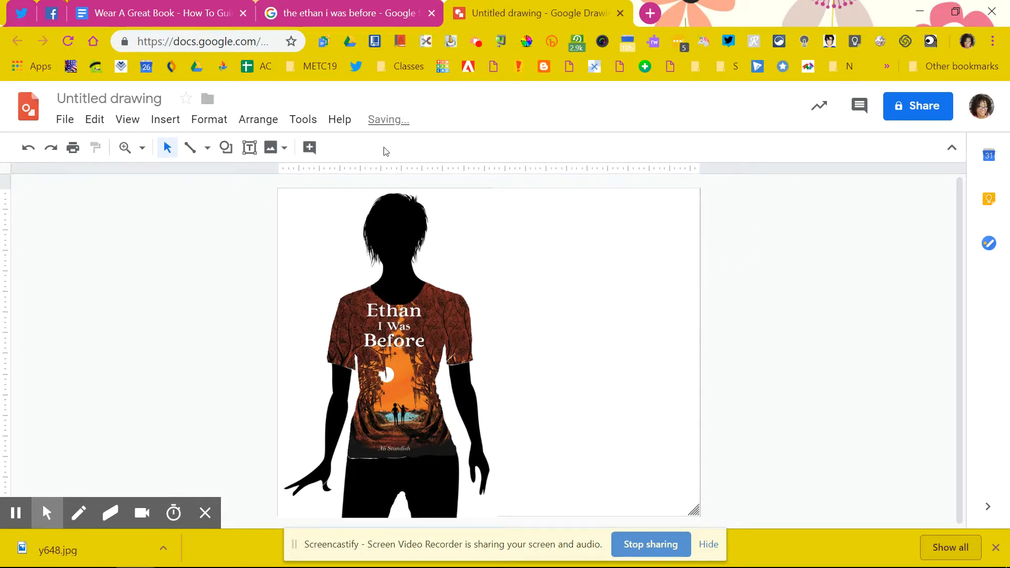
Add a text box right of the silhouette with the poem 'When you lose someone you love'.
left_click(248, 148)
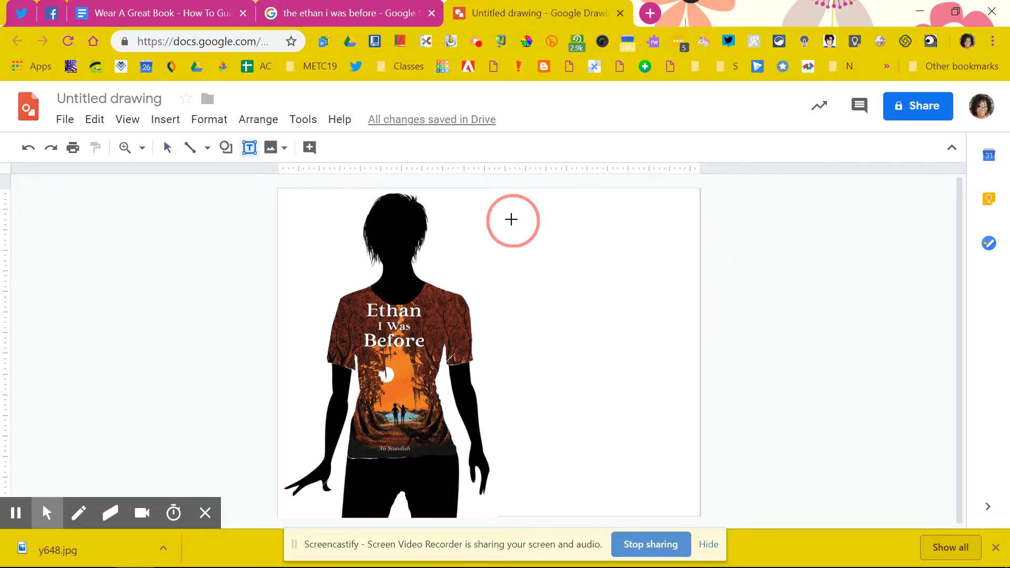
left_click_drag(512, 220, 849, 260)
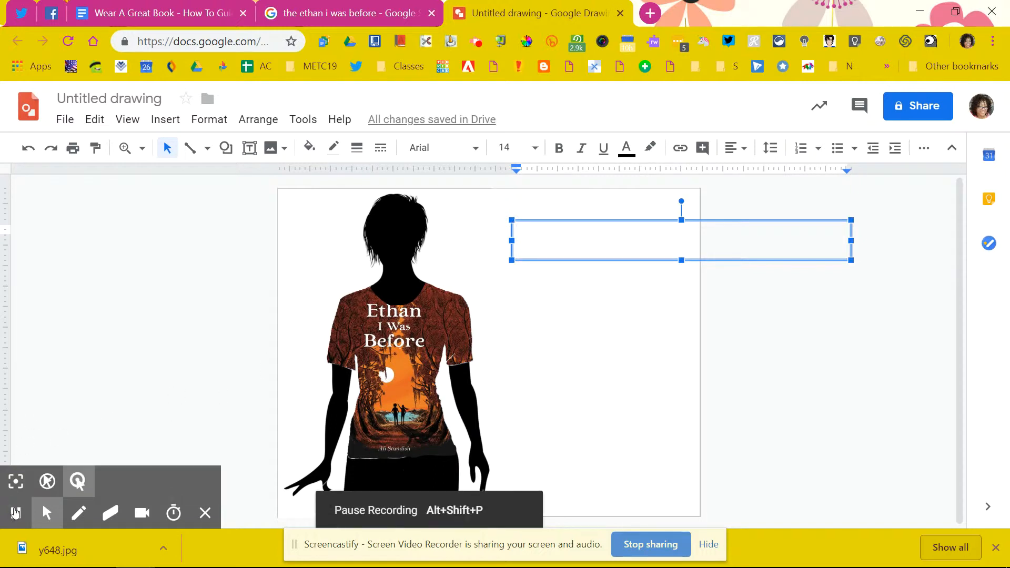
type("When you lose someone you love")
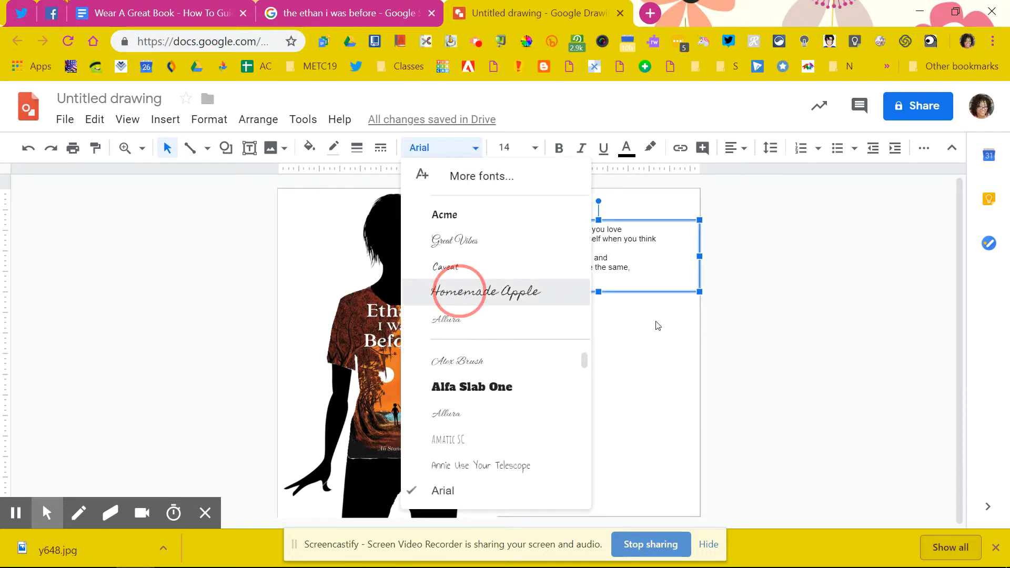
Set the poem in Homemade Apple at size 24.
left_click(486, 291)
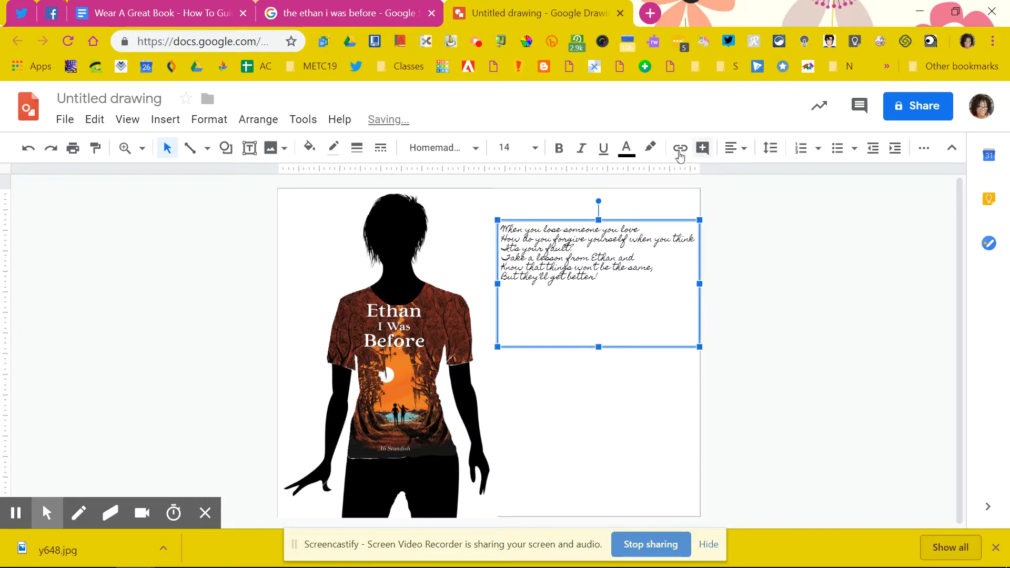
left_click(534, 148)
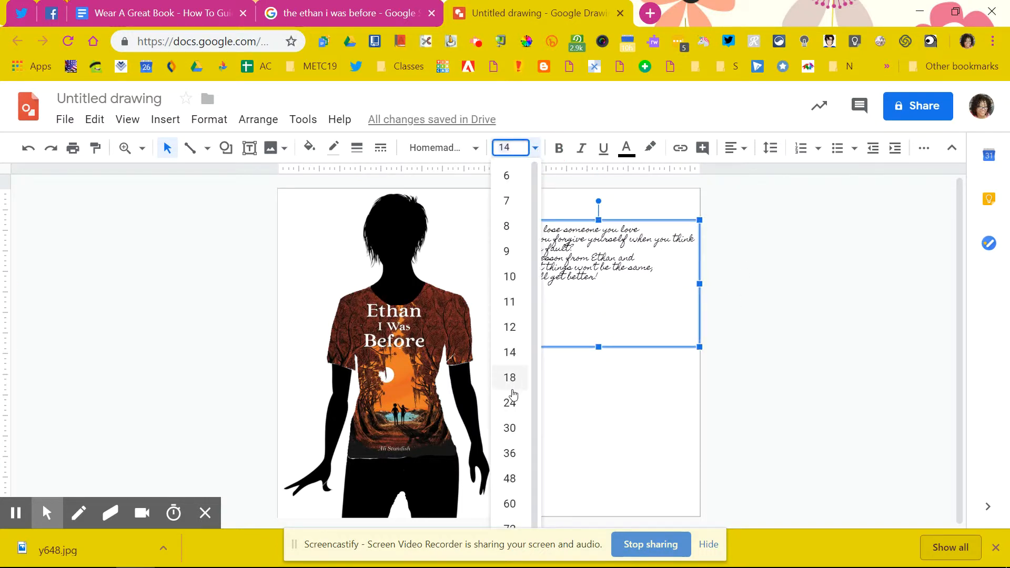
left_click(509, 401)
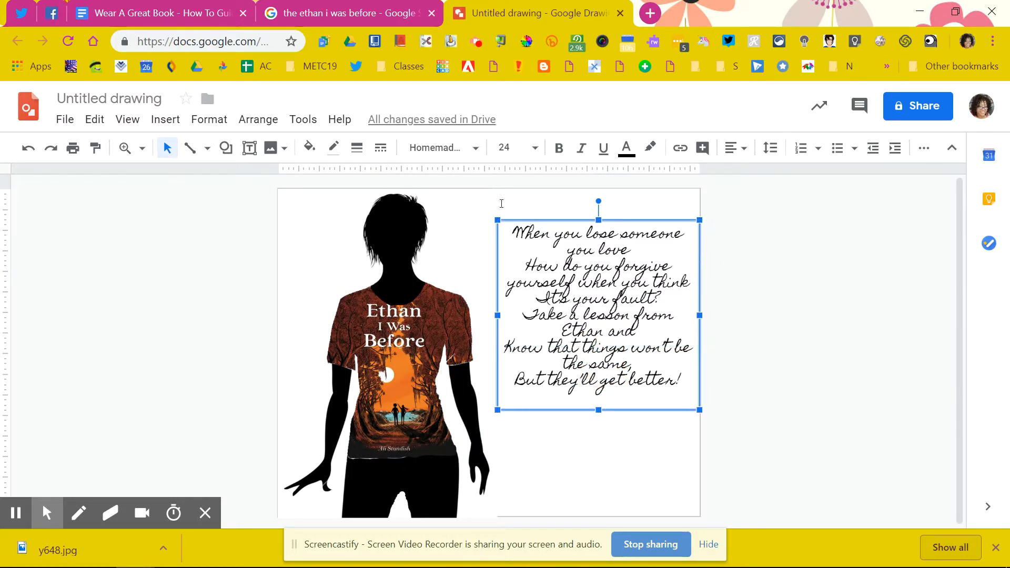
Try Alex Brush, then set the poem in bold Caveat and recheck its font size.
left_click(437, 148)
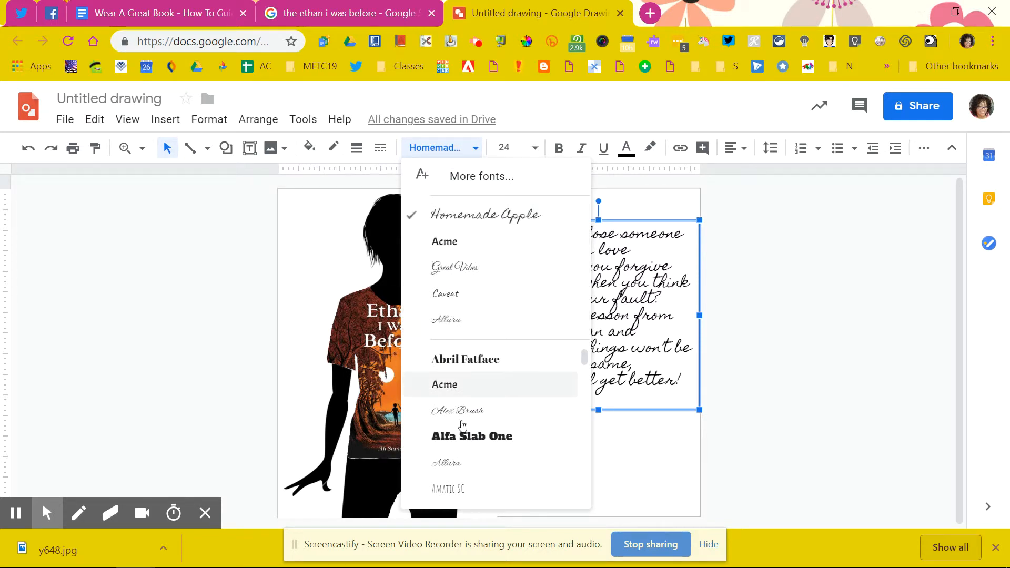
left_click(458, 410)
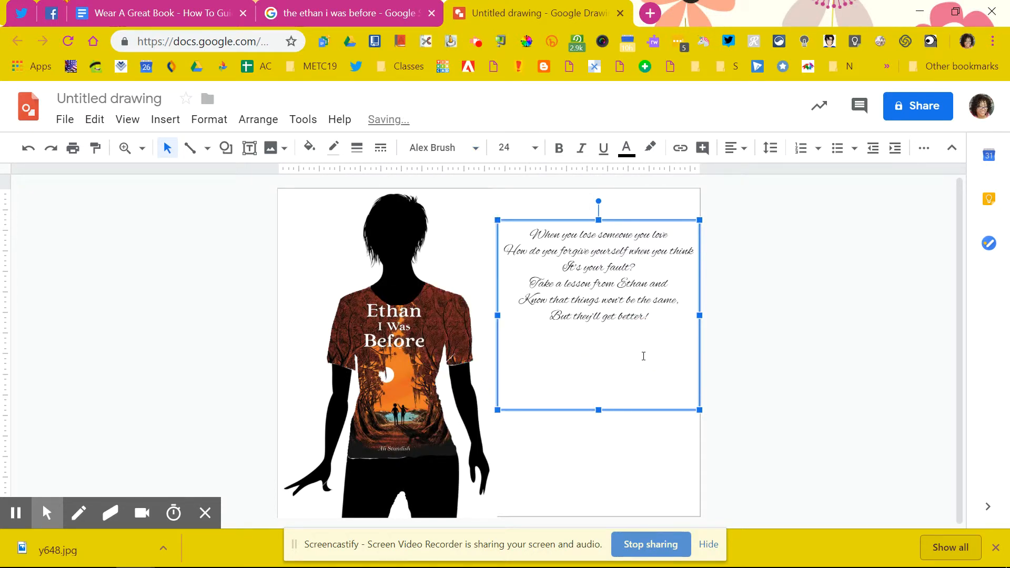
left_click(440, 148)
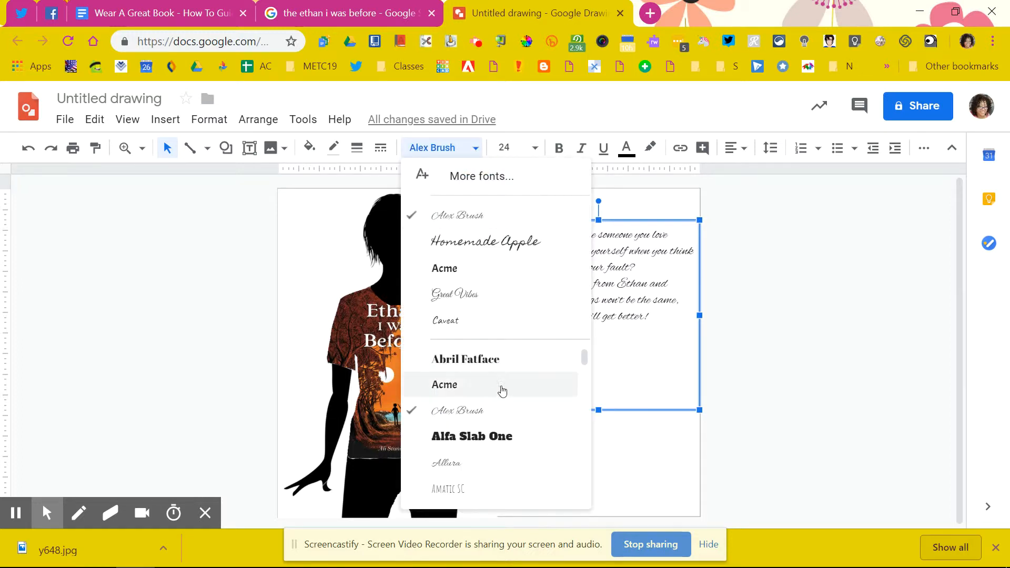
left_click(444, 319)
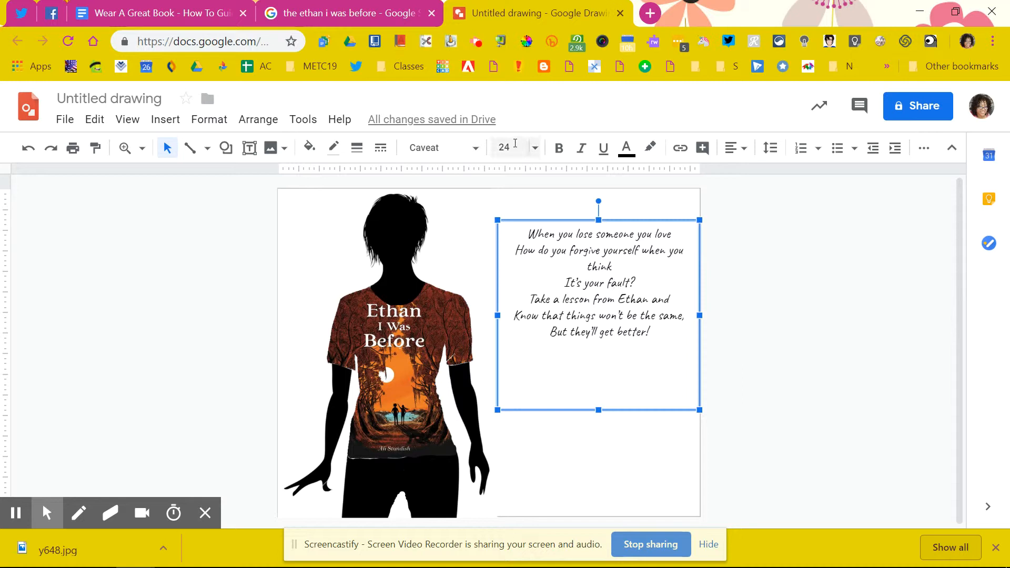
left_click(558, 147)
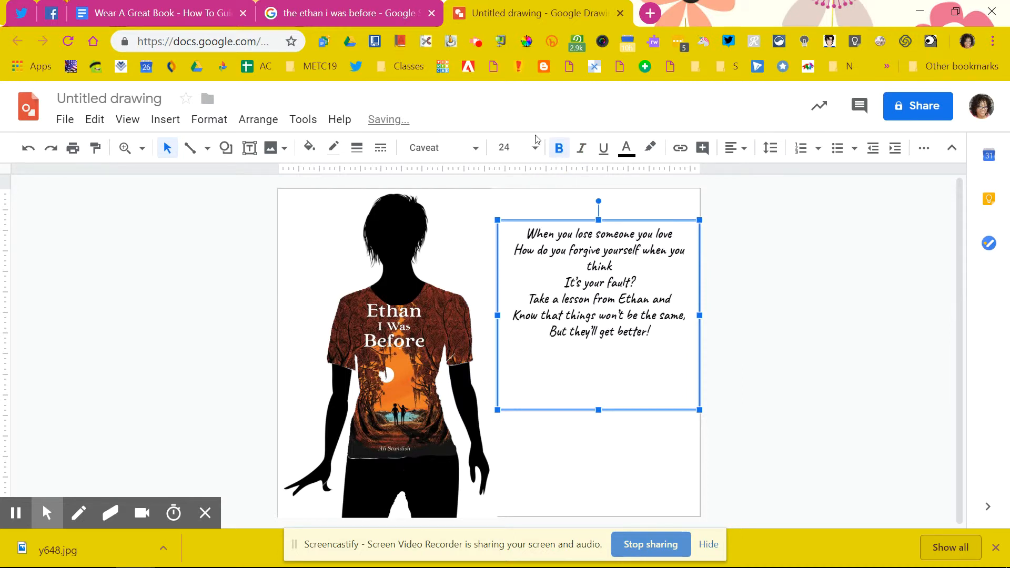
left_click(509, 147)
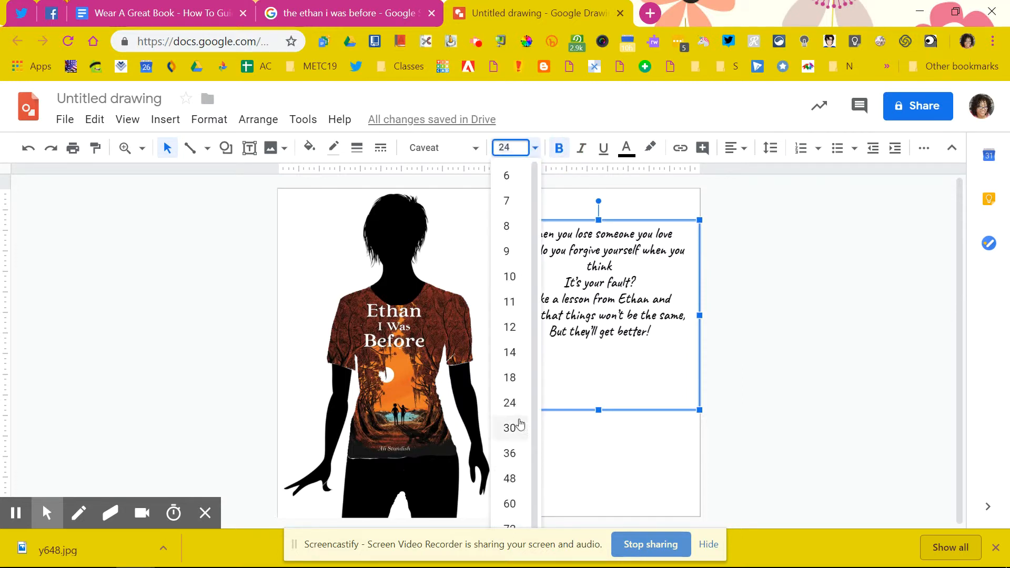
left_click(509, 403)
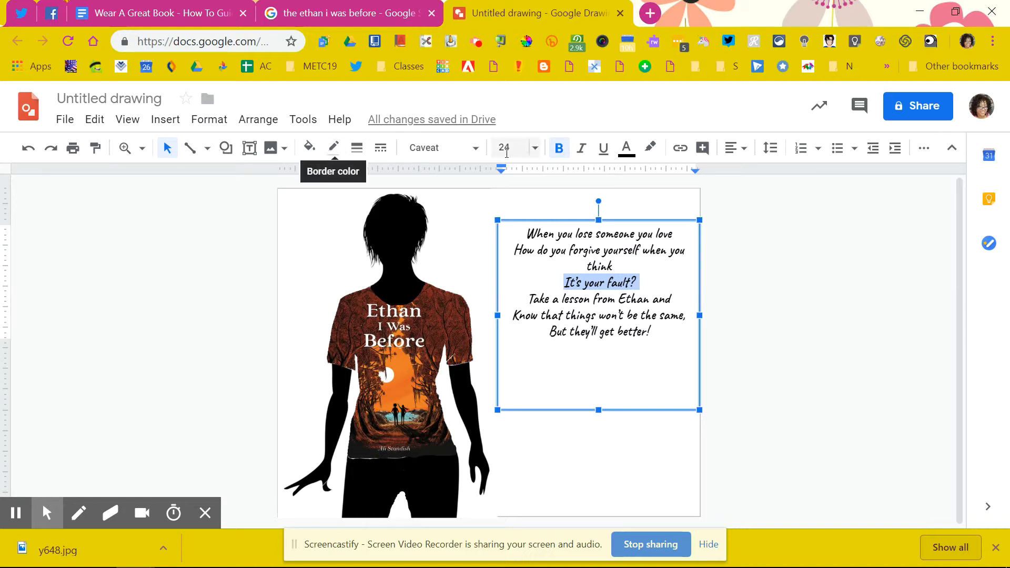
Colour the line 'It's your fault?' red.
left_click(623, 148)
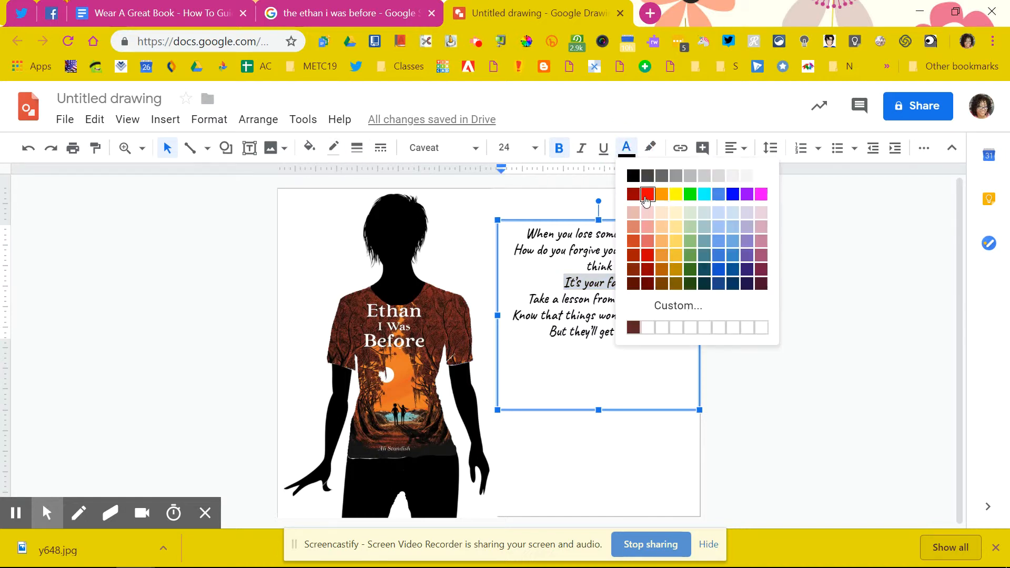
left_click(647, 194)
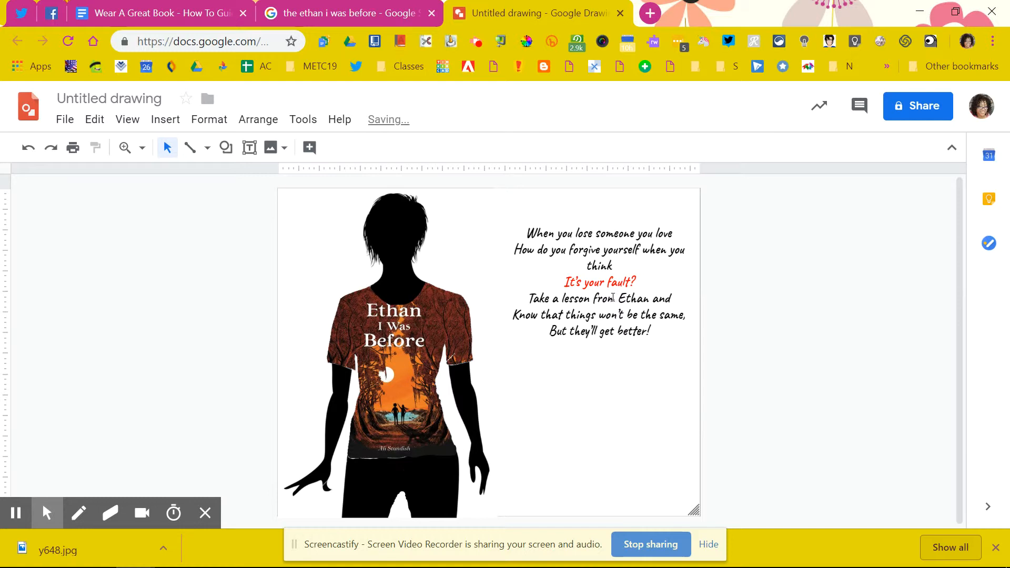
mouse_move(574, 403)
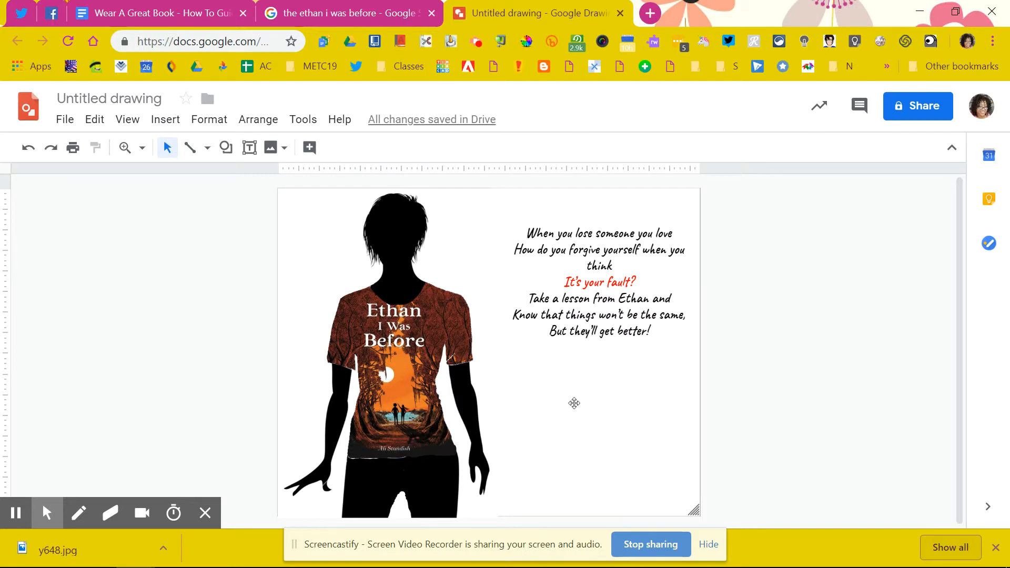
mouse_move(557, 373)
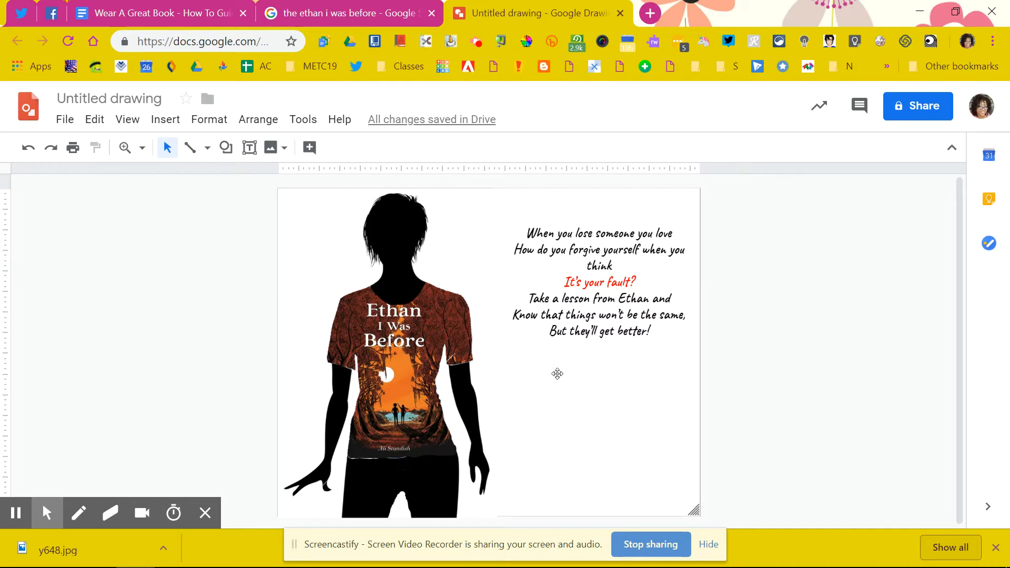
mouse_move(248, 147)
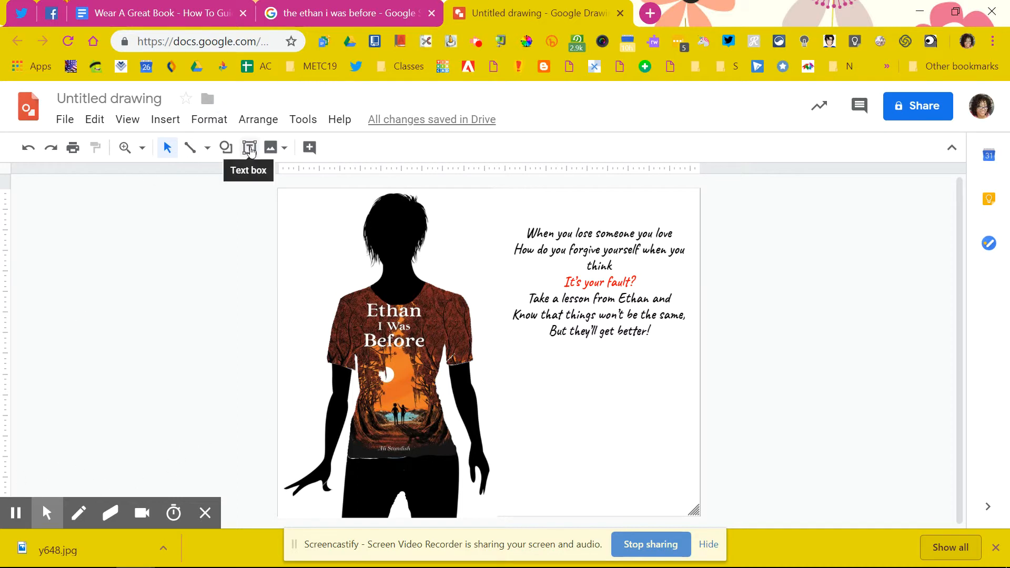
Add a narrower text box below the poem reading 'I'd wear this Great book For sure!'.
left_click_drag(540, 380, 882, 421)
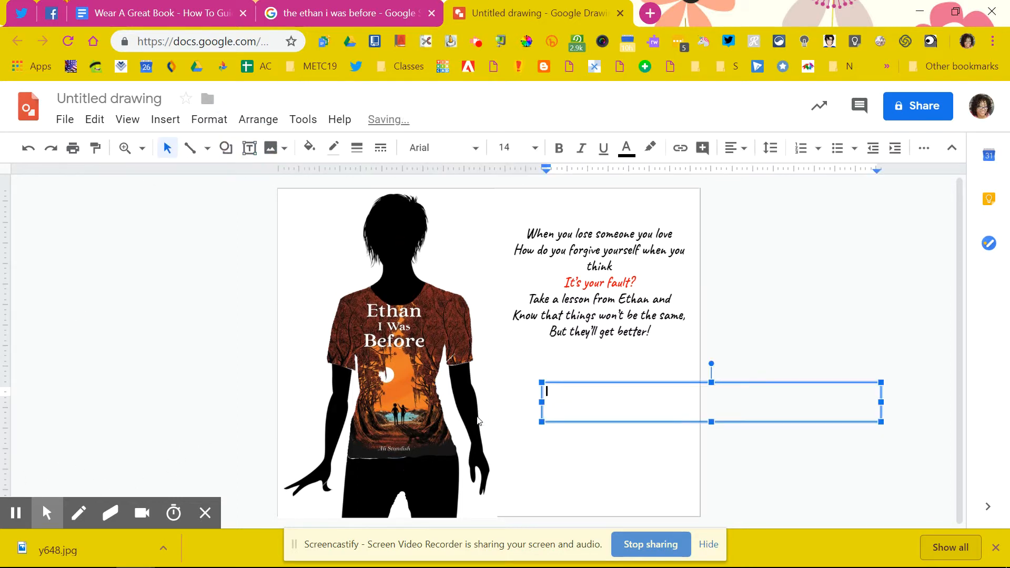
type("I'd")
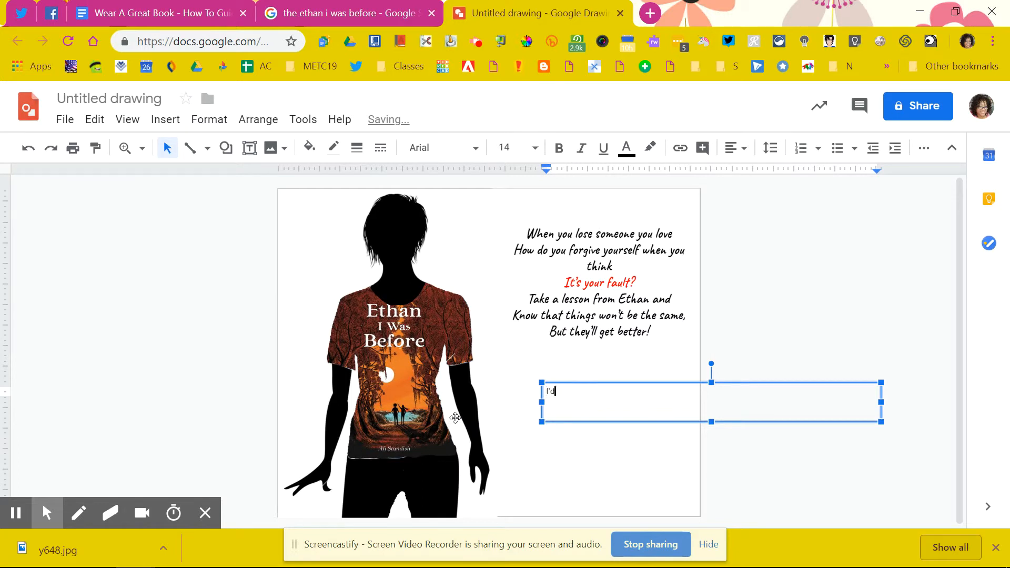
type("wear this")
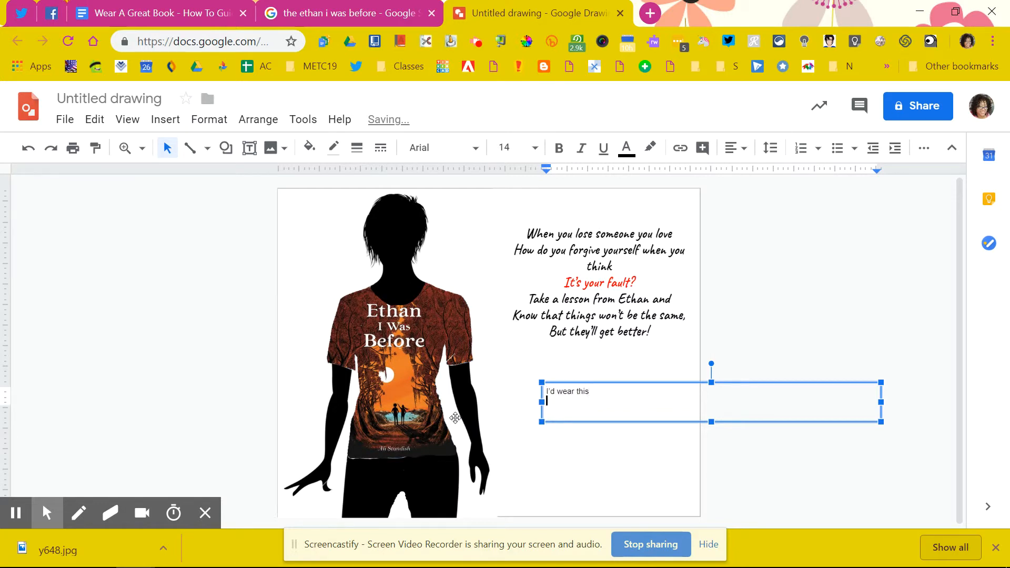
type("Great book")
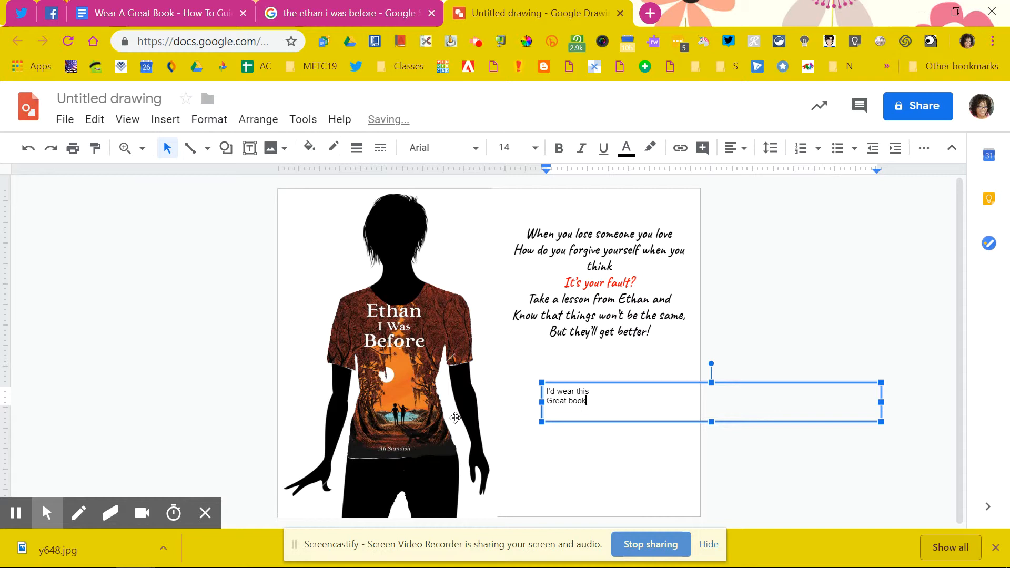
type("Foro")
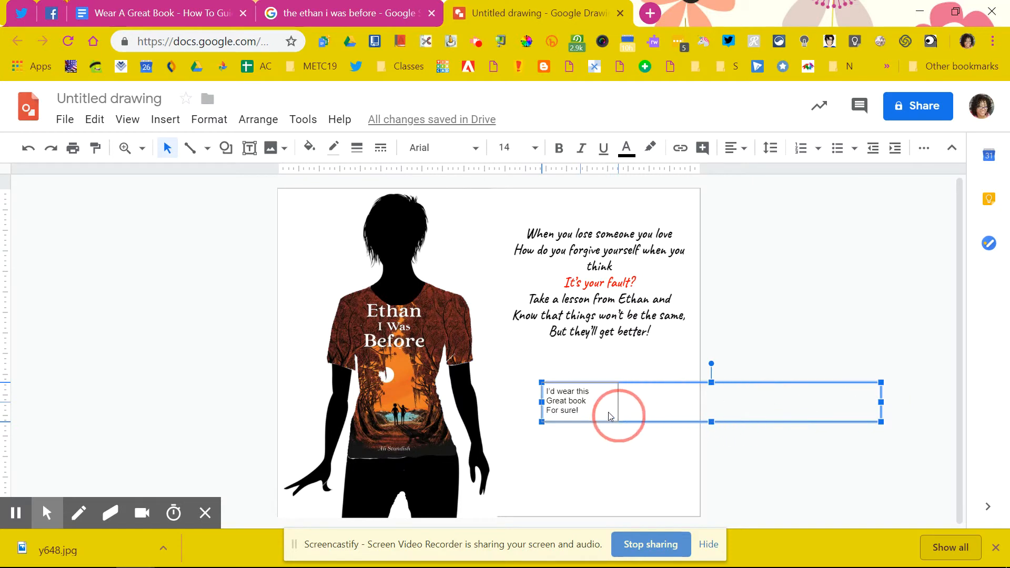
left_click_drag(880, 401, 621, 401)
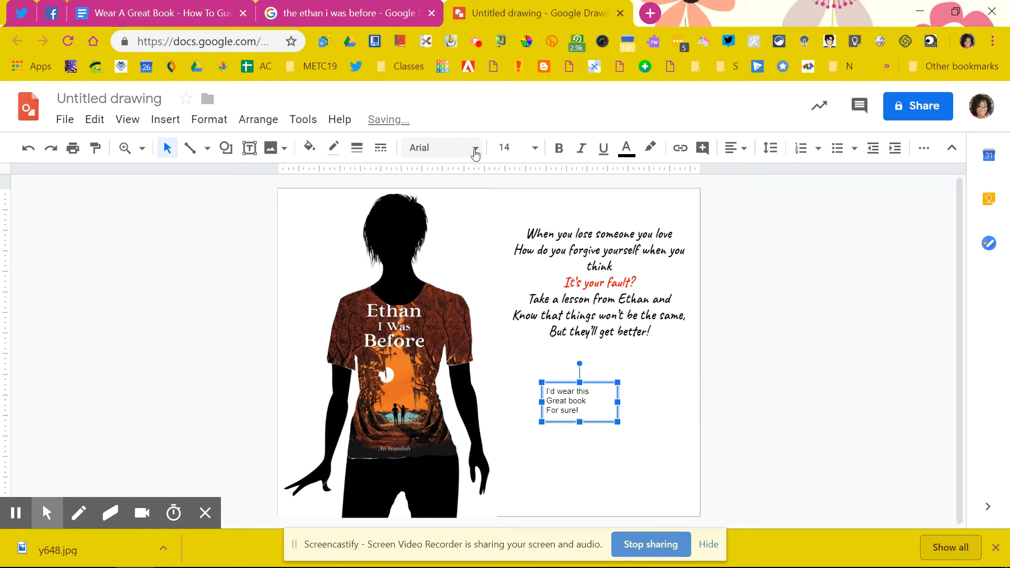
Set the caption in centred Alfa Slab One at size 36.
left_click(417, 147)
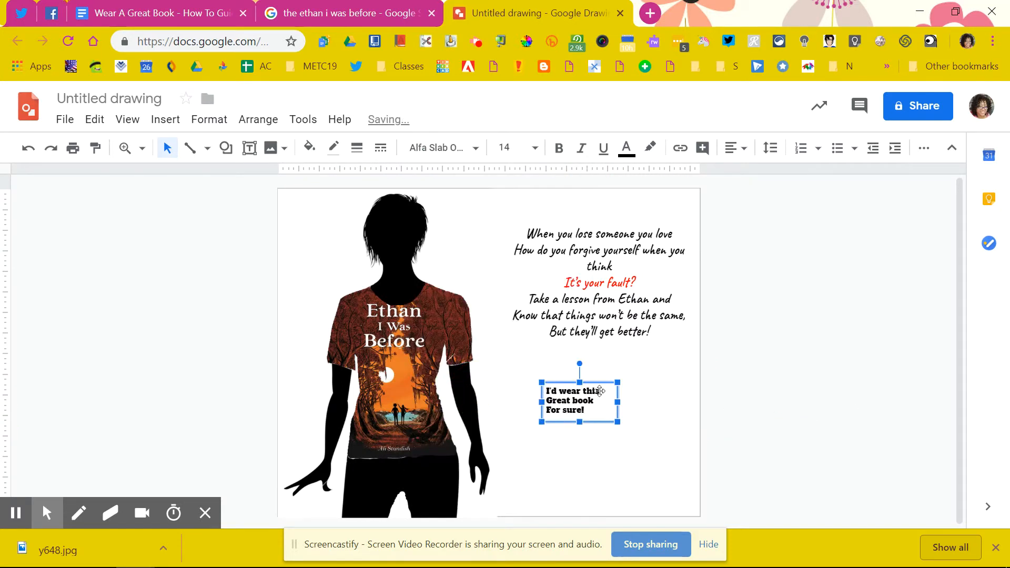
left_click(734, 148)
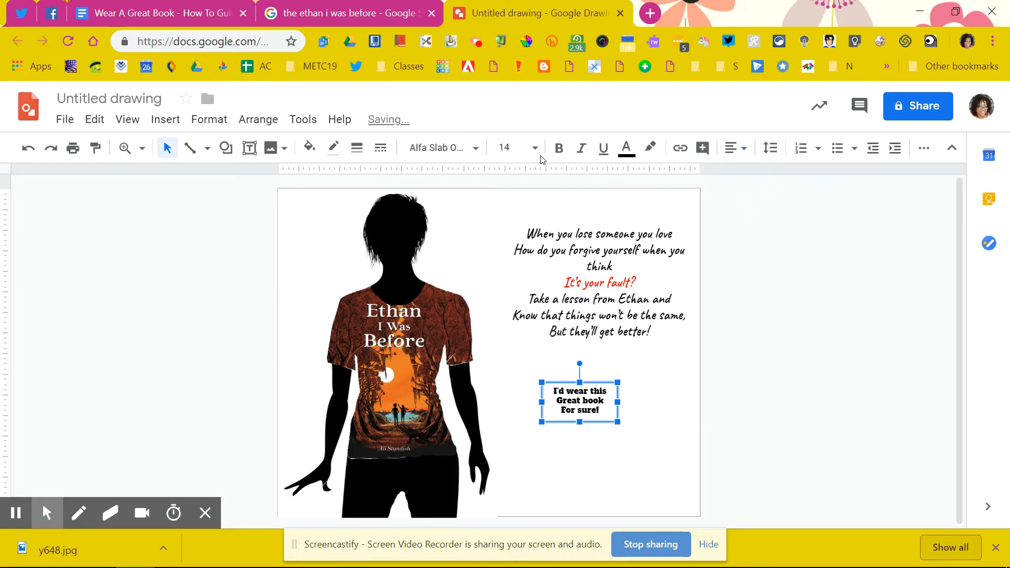
type("36")
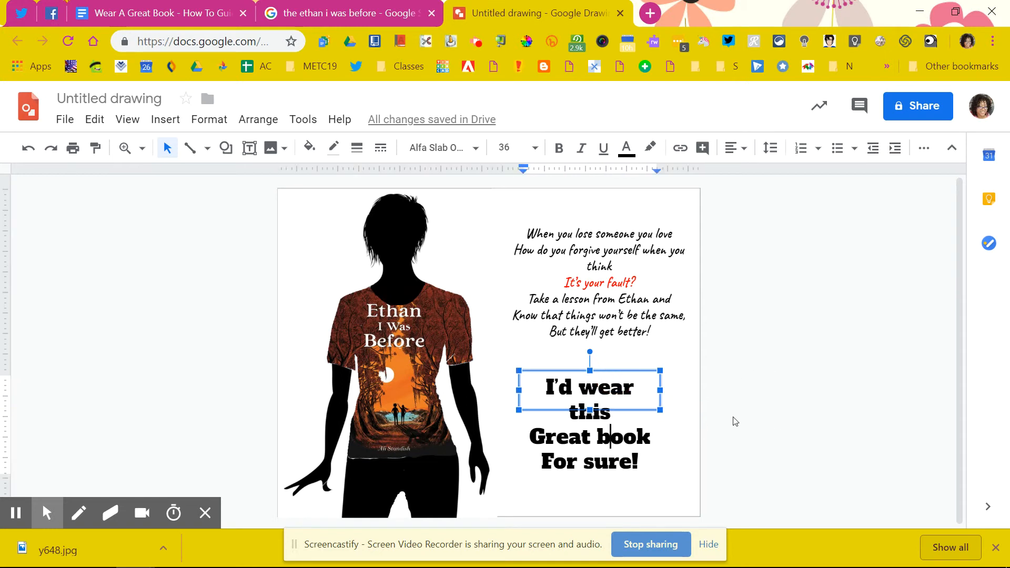
left_click(718, 373)
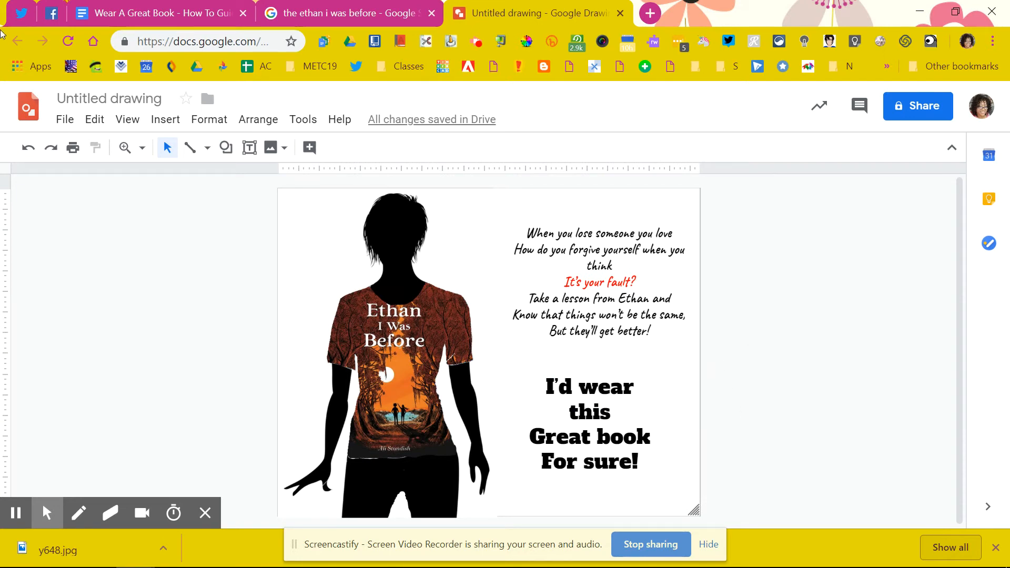
Rename the drawing to 'Ethan' and download it as the JPEG Ethan.jpg.
left_click(110, 99)
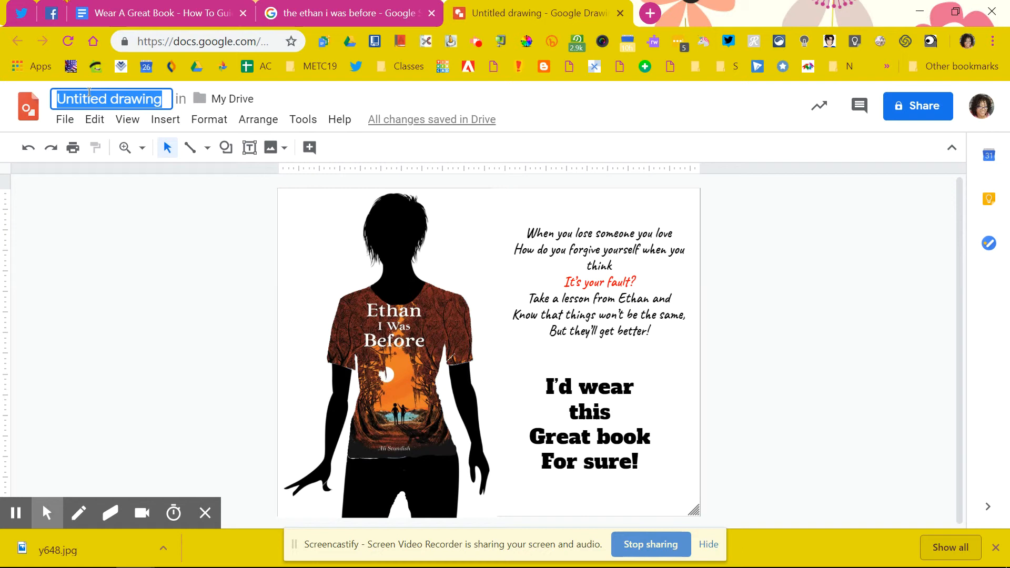
type("E")
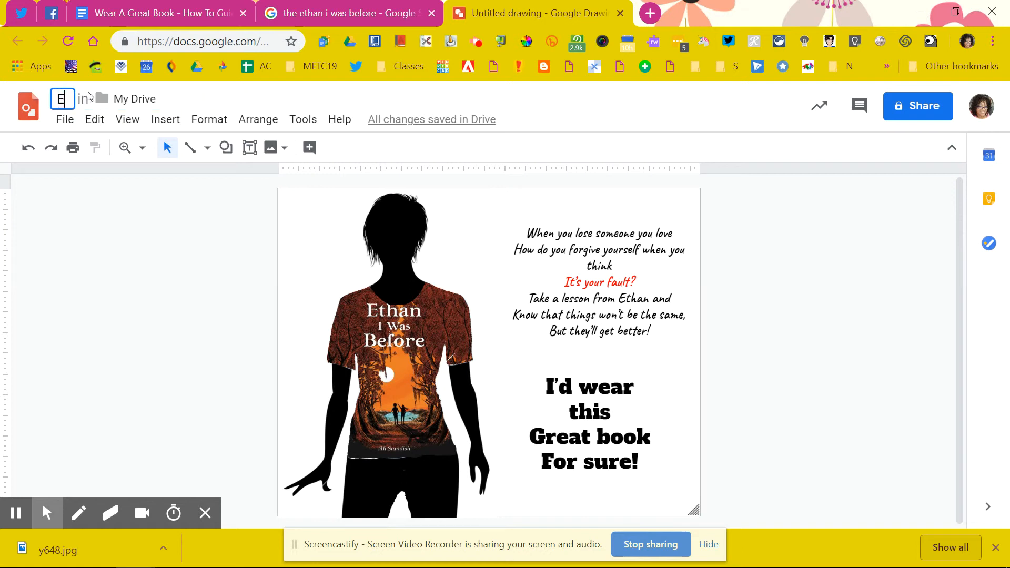
type("than")
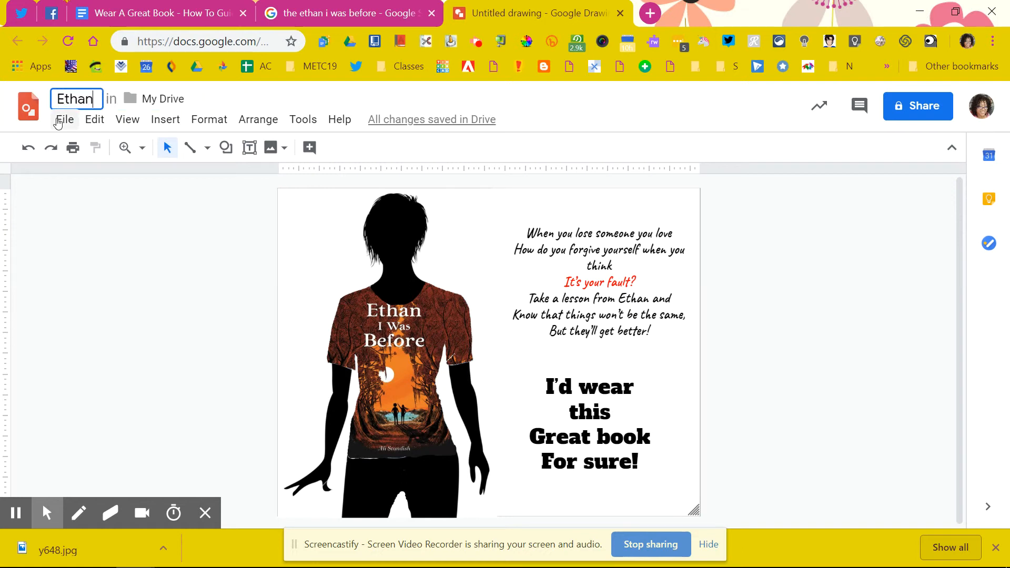
left_click(64, 120)
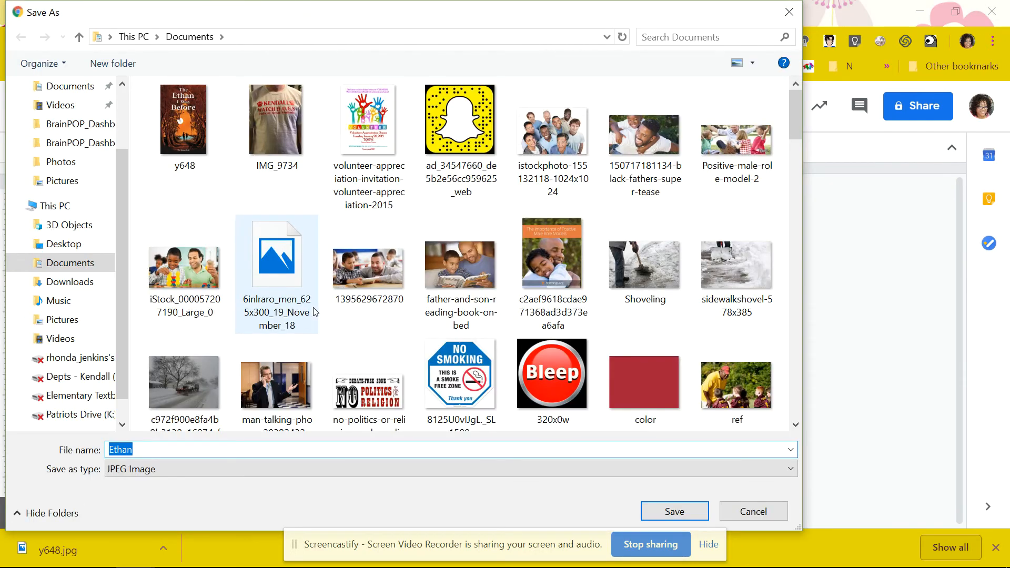
mouse_move(276, 309)
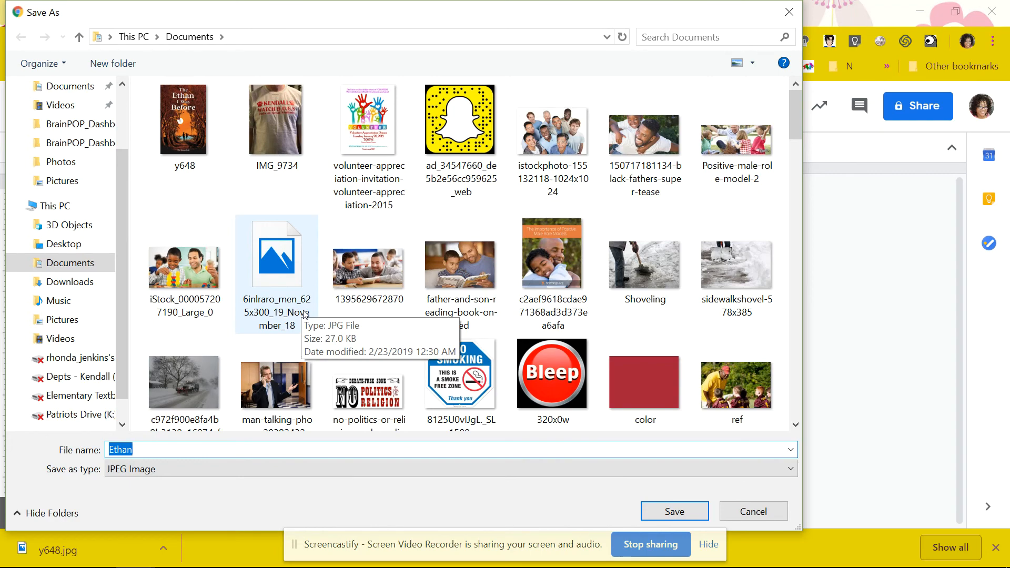
left_click(673, 511)
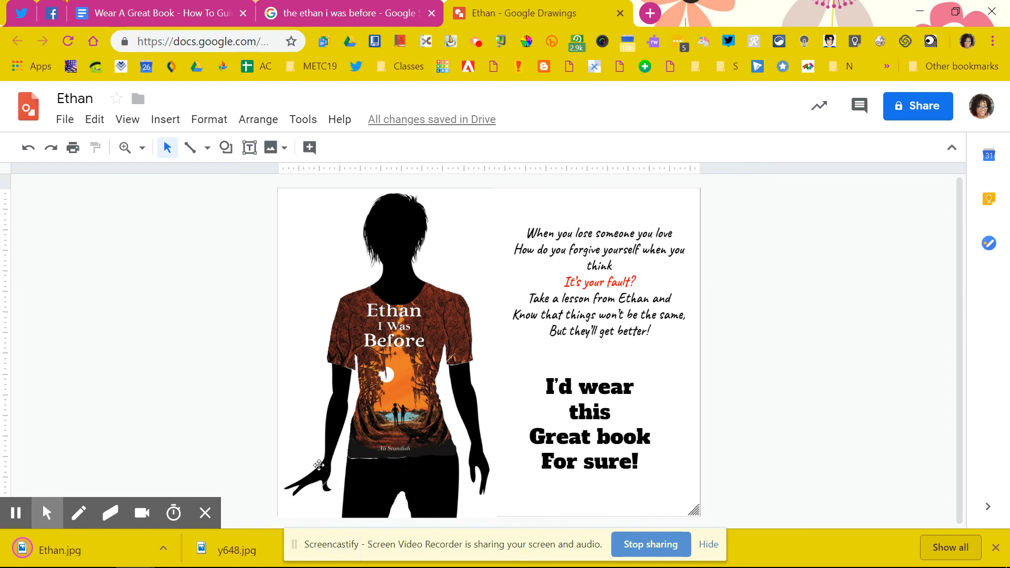
mouse_move(267, 418)
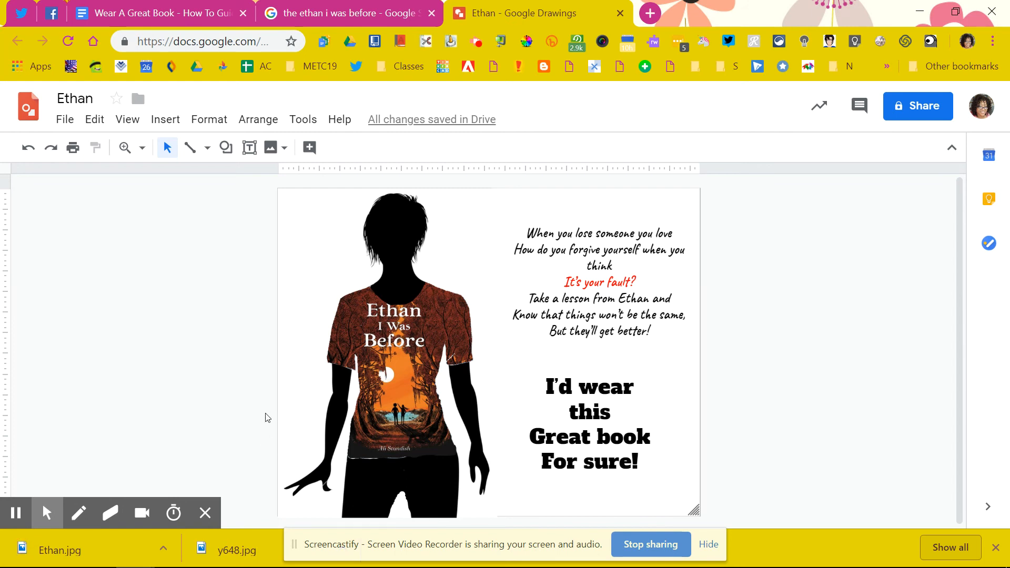